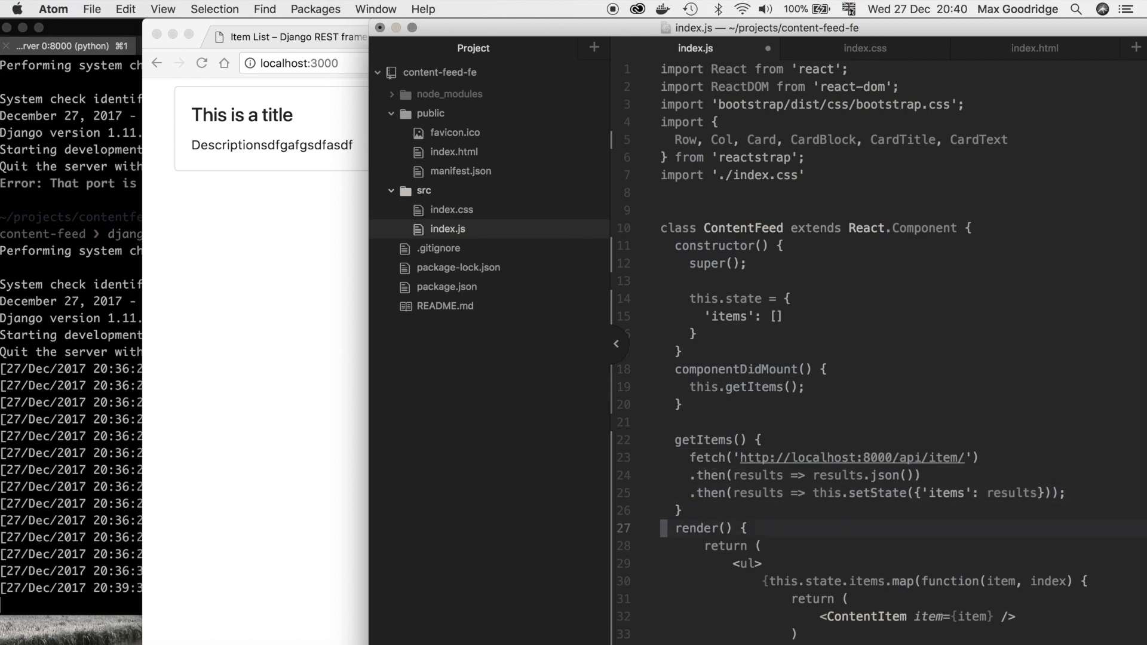
- Scroll through the DevTools console warnings about missing keys and deprecated CardBlock
{"action": "scroll", "scroll_direction": "down", "scroll_amount": 3}
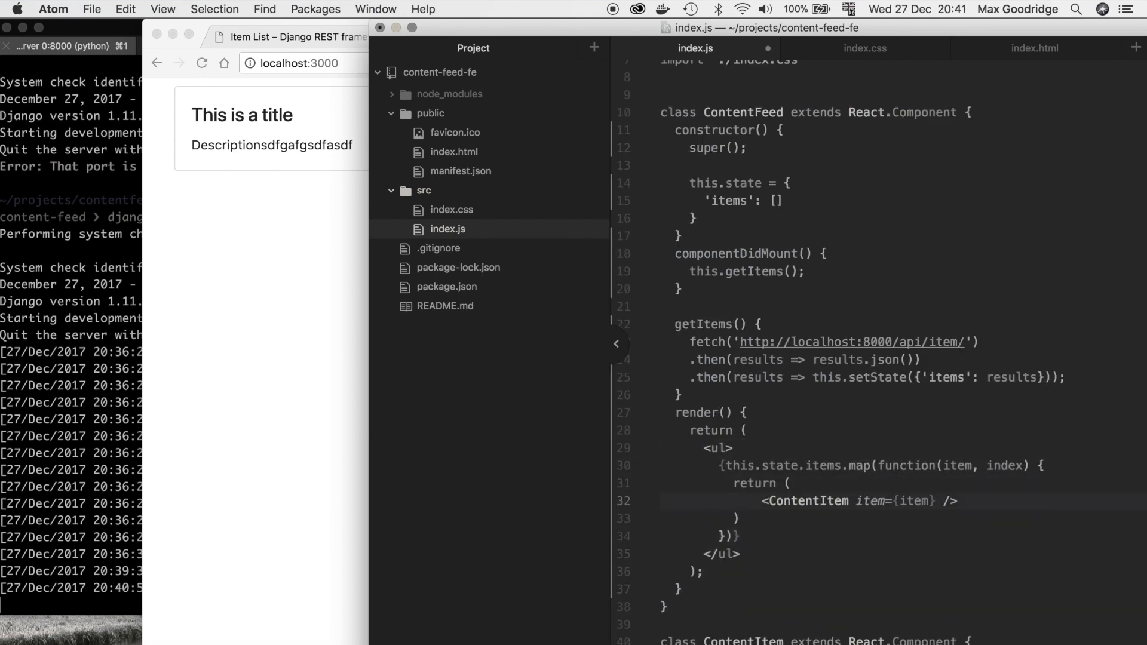
{"action": "scroll", "scroll_direction": "down", "scroll_amount": 3}
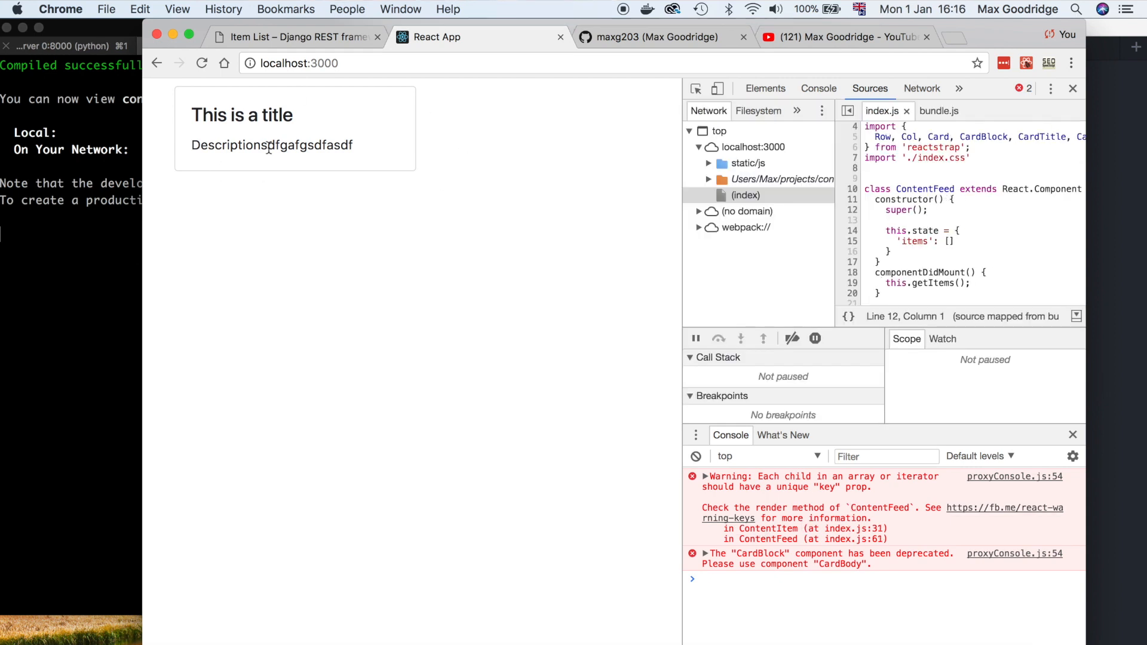
{"action": "mouse_move", "coordinate": [458, 140]}
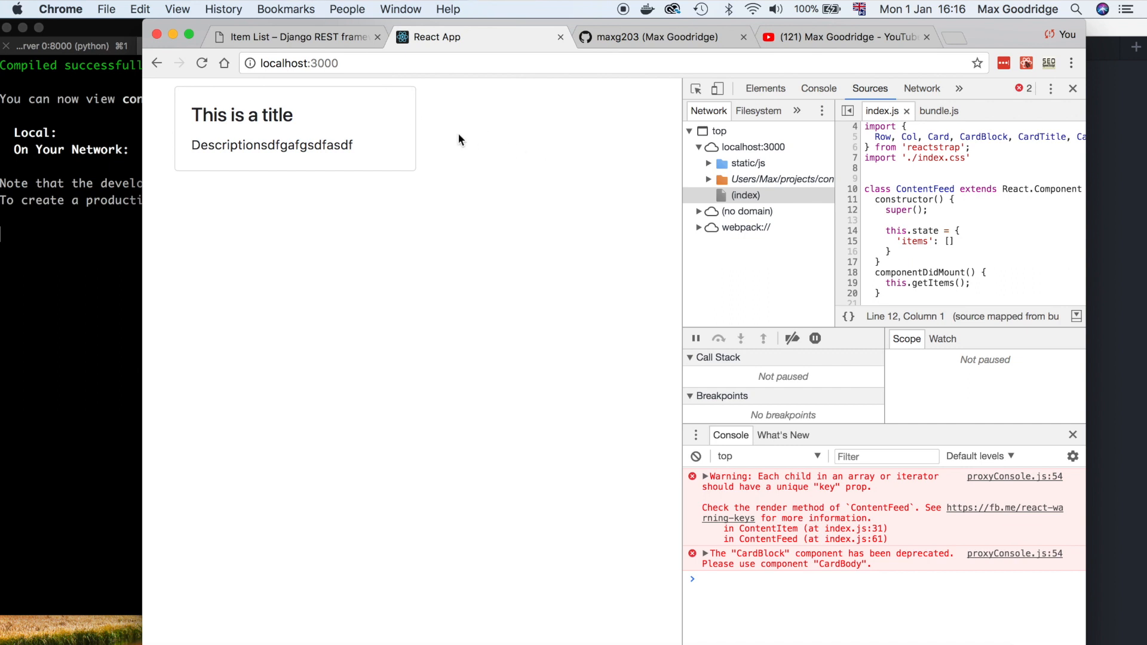
{"action": "mouse_move", "coordinate": [555, 246]}
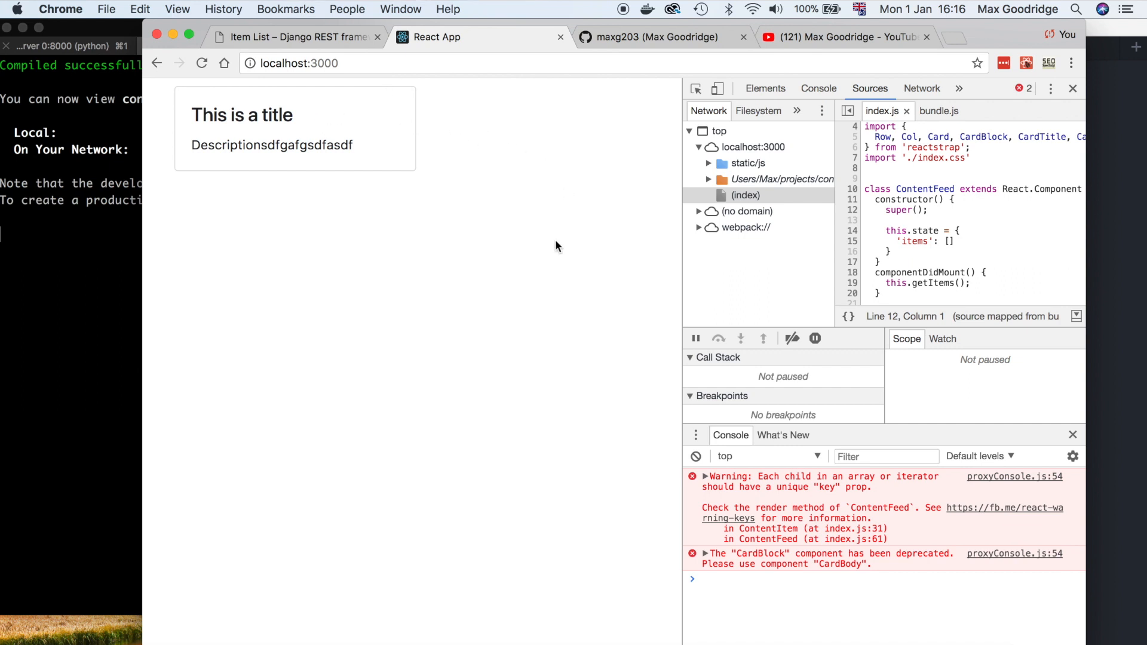
{"action": "mouse_move", "coordinate": [796, 491]}
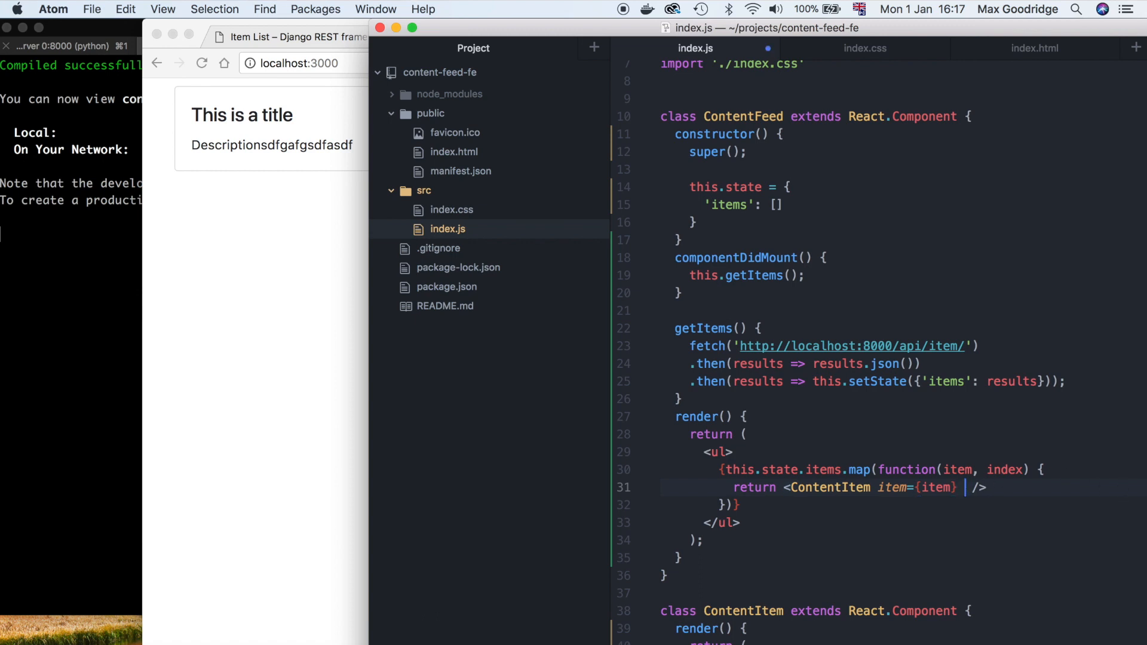
- Add key={index} to the ContentItem returned in the map callback
{"action": "type", "text": "key"}
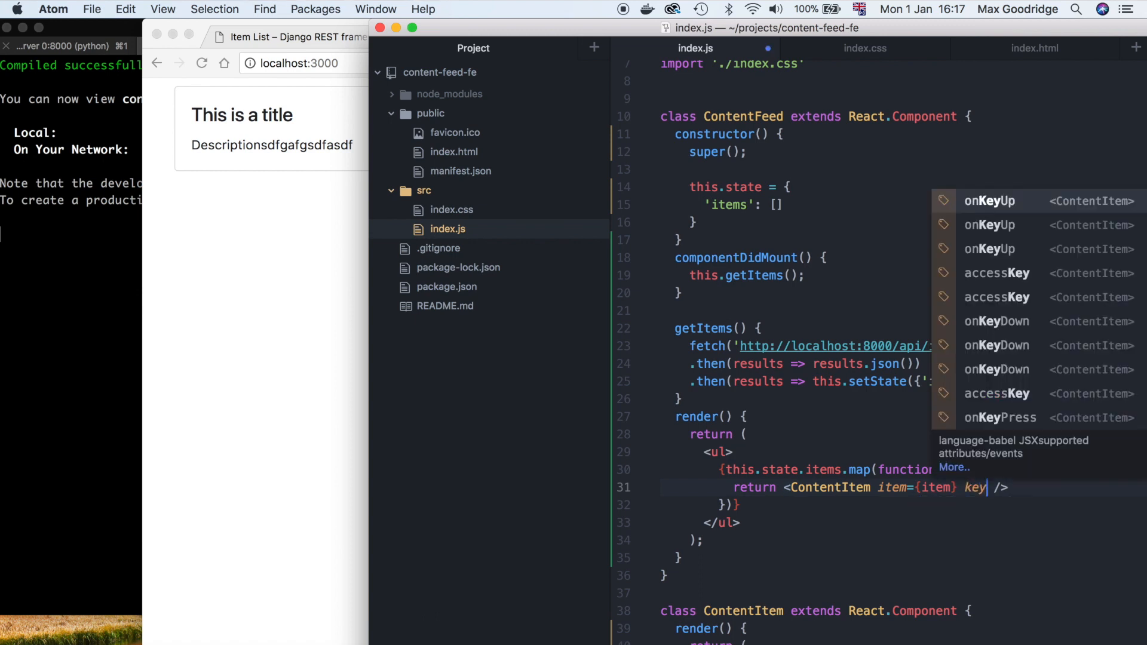
{"action": "type", "text": "index"}
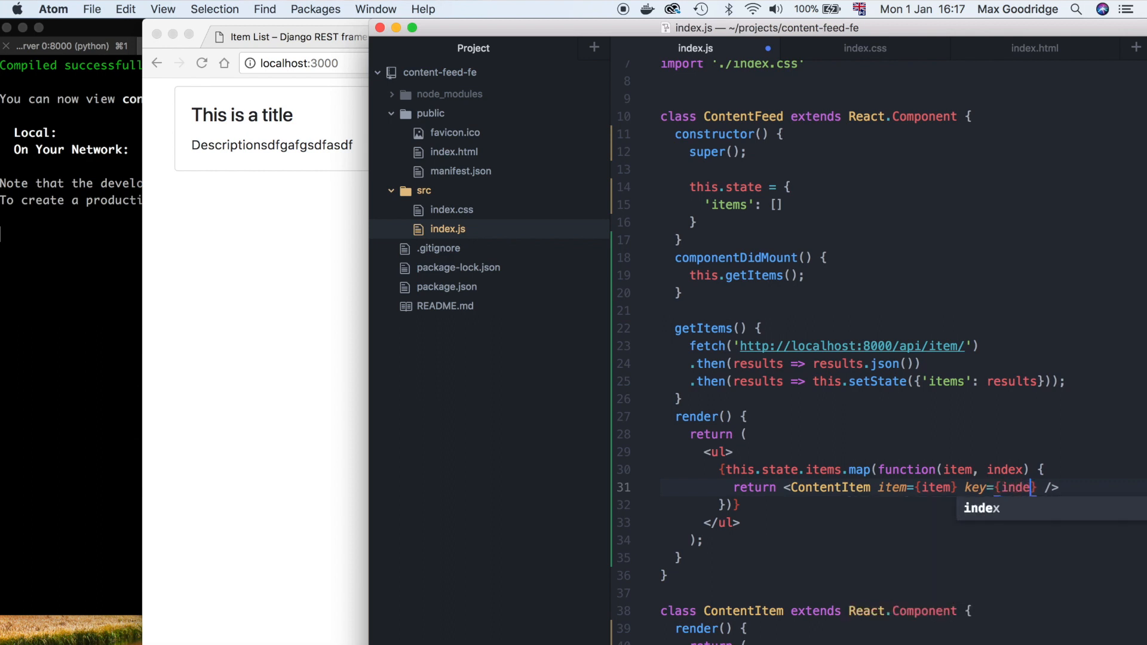
{"action": "key", "text": "Tab"}
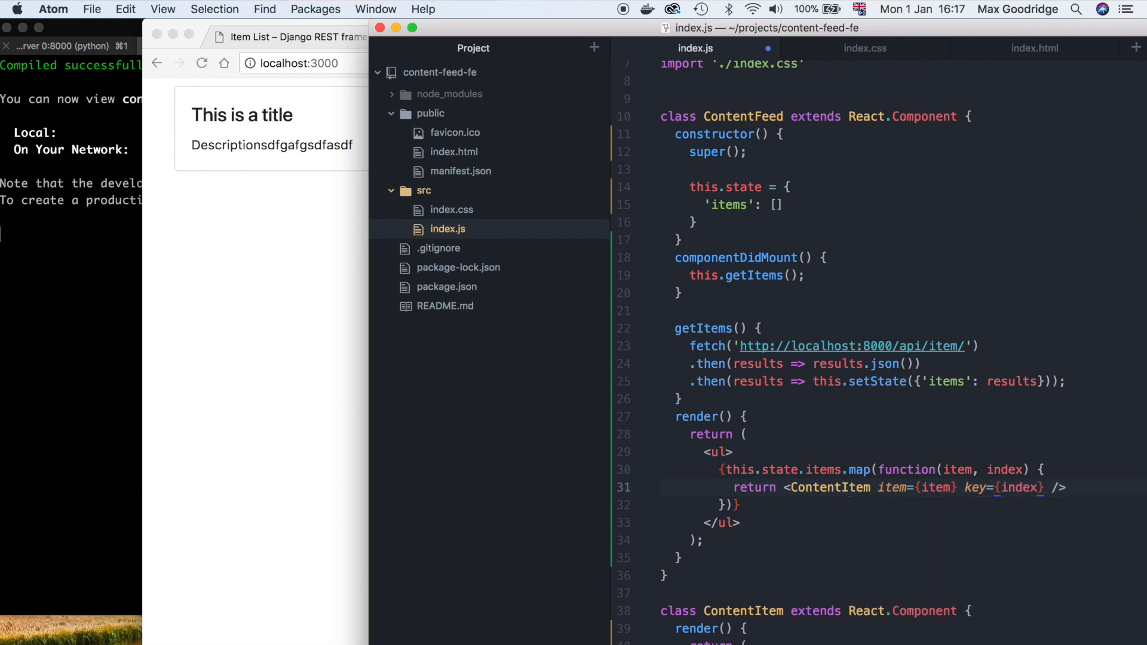
{"action": "left_click", "coordinate": [1046, 488]}
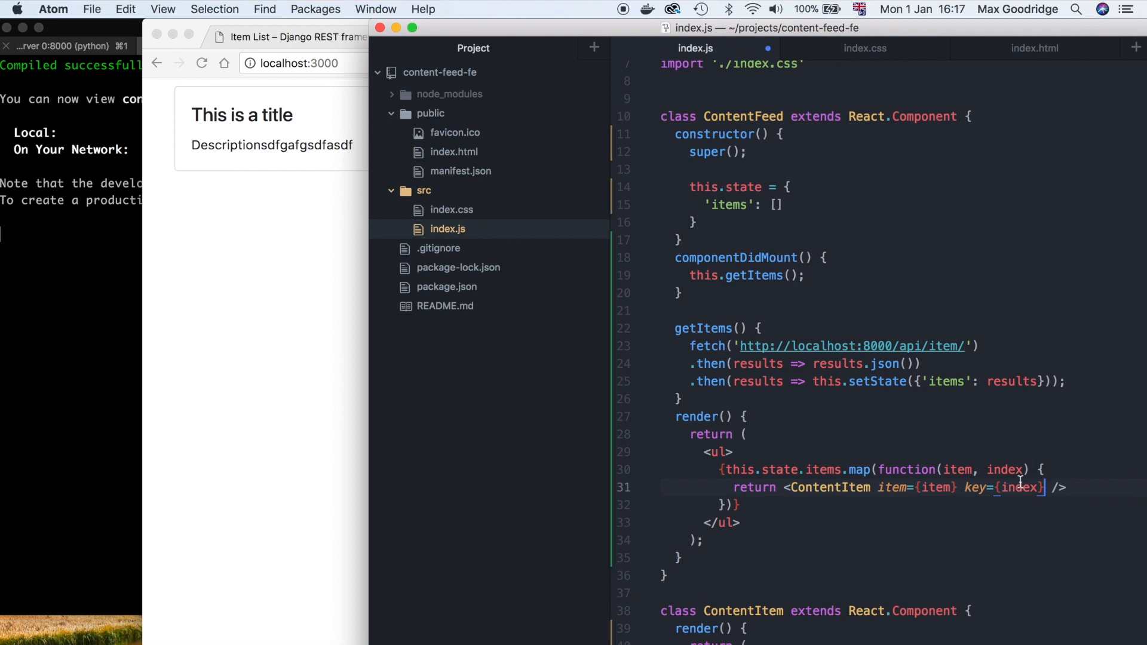
{"action": "double_click", "coordinate": [1004, 469]}
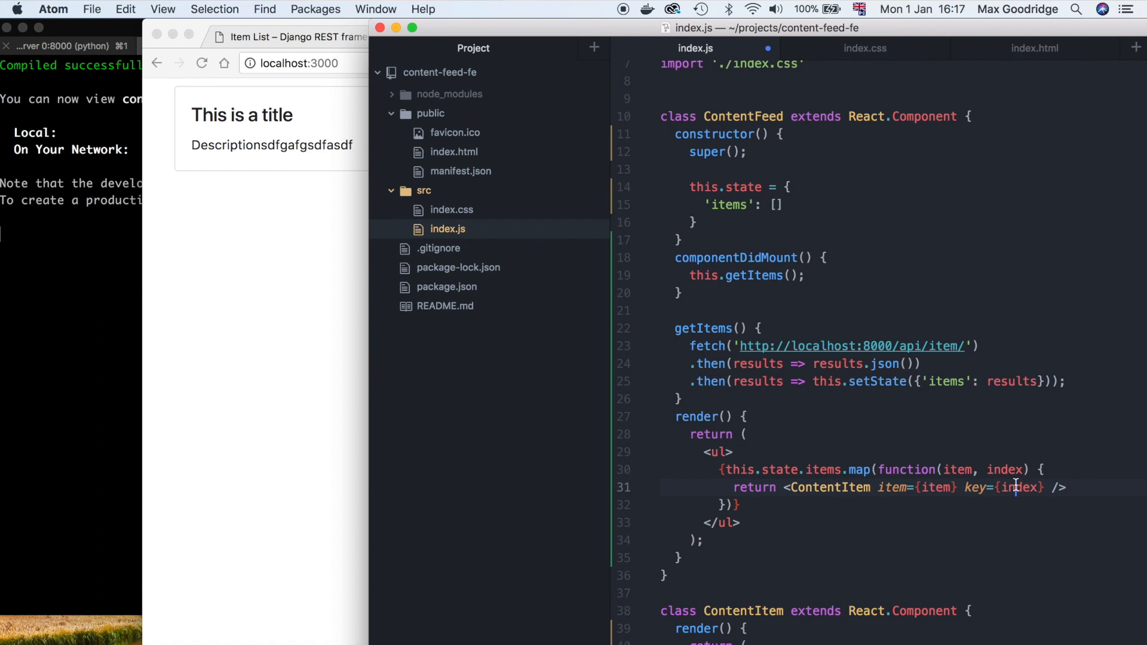
{"action": "double_click", "coordinate": [1019, 488]}
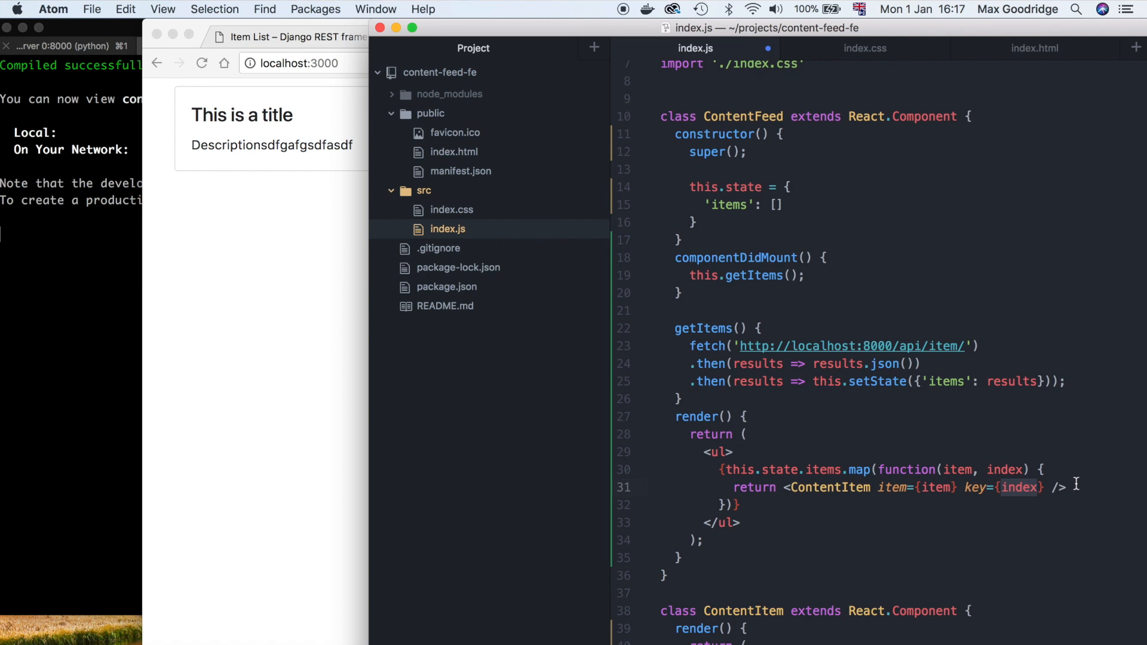
- Bring the React app forward in Chrome to confirm the missing-key warning is gone
{"action": "left_click", "coordinate": [475, 37]}
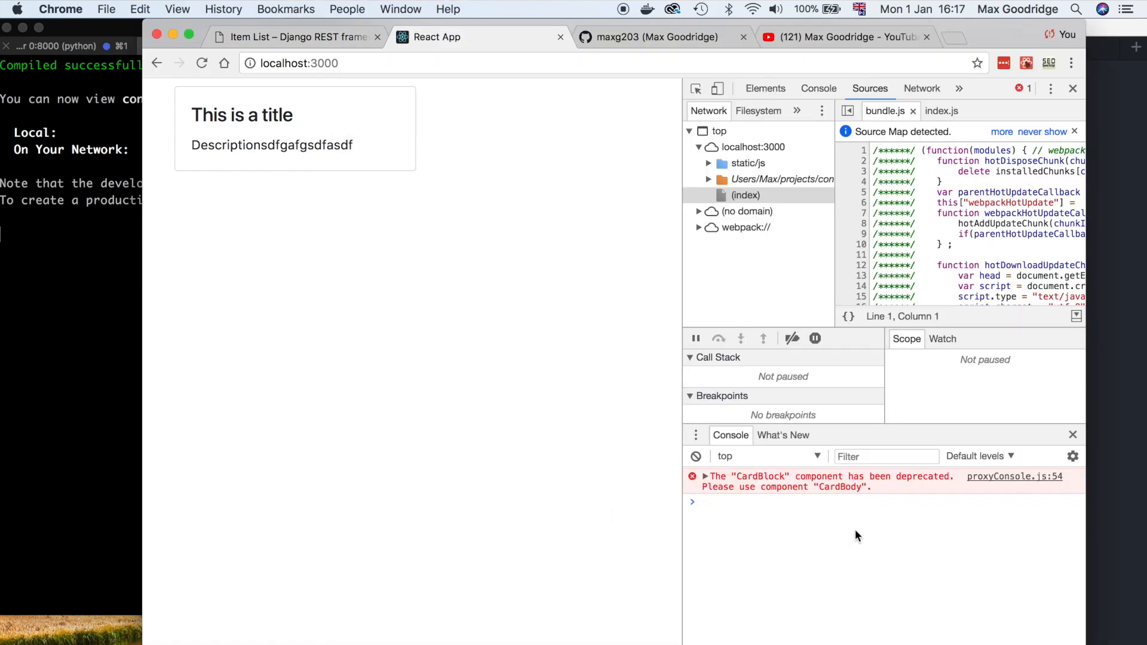
{"action": "mouse_move", "coordinate": [864, 476]}
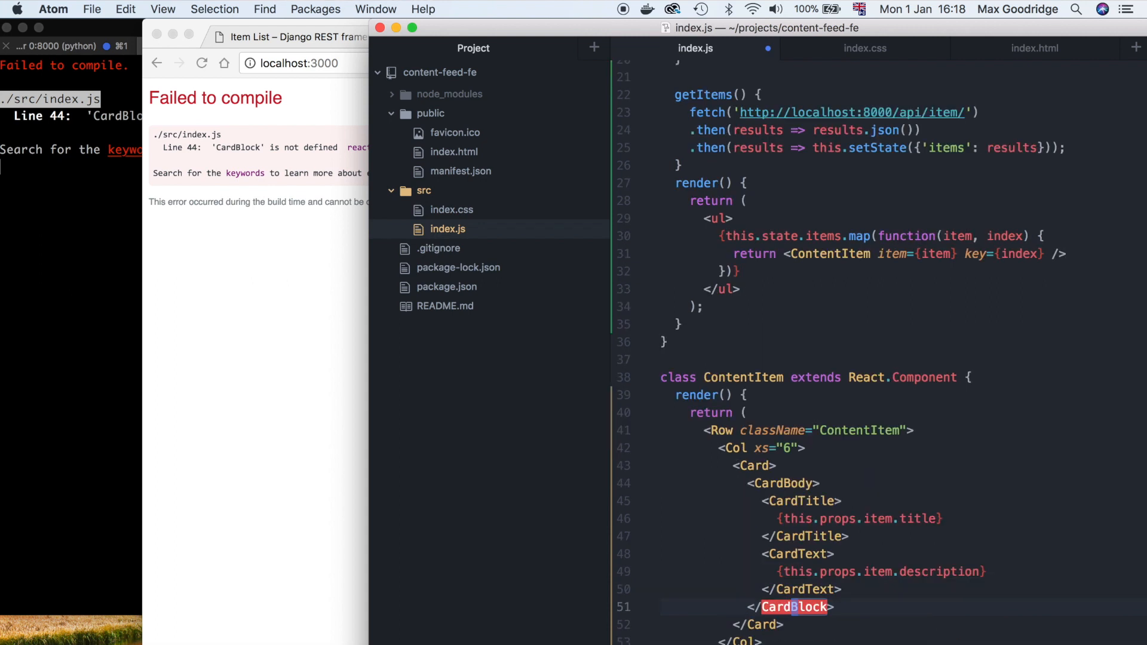
- Rename the CardBlock tags in ContentItem's card to CardBody
{"action": "type", "text": "CardBody"}
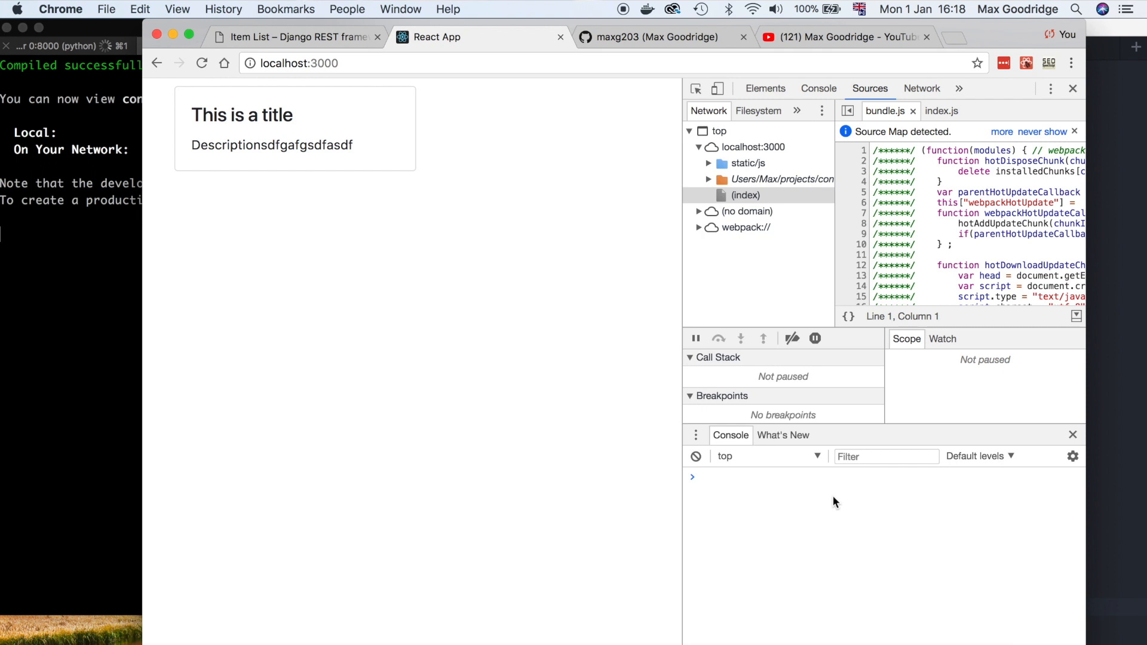
{"action": "mouse_move", "coordinate": [432, 324]}
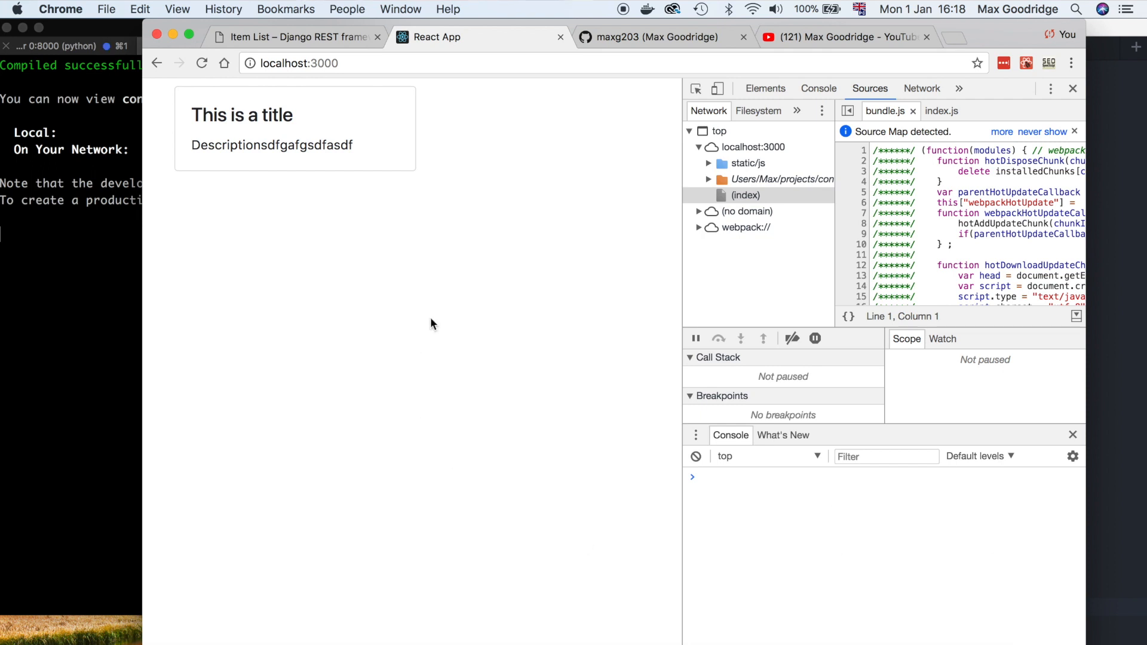
{"action": "mouse_move", "coordinate": [307, 194]}
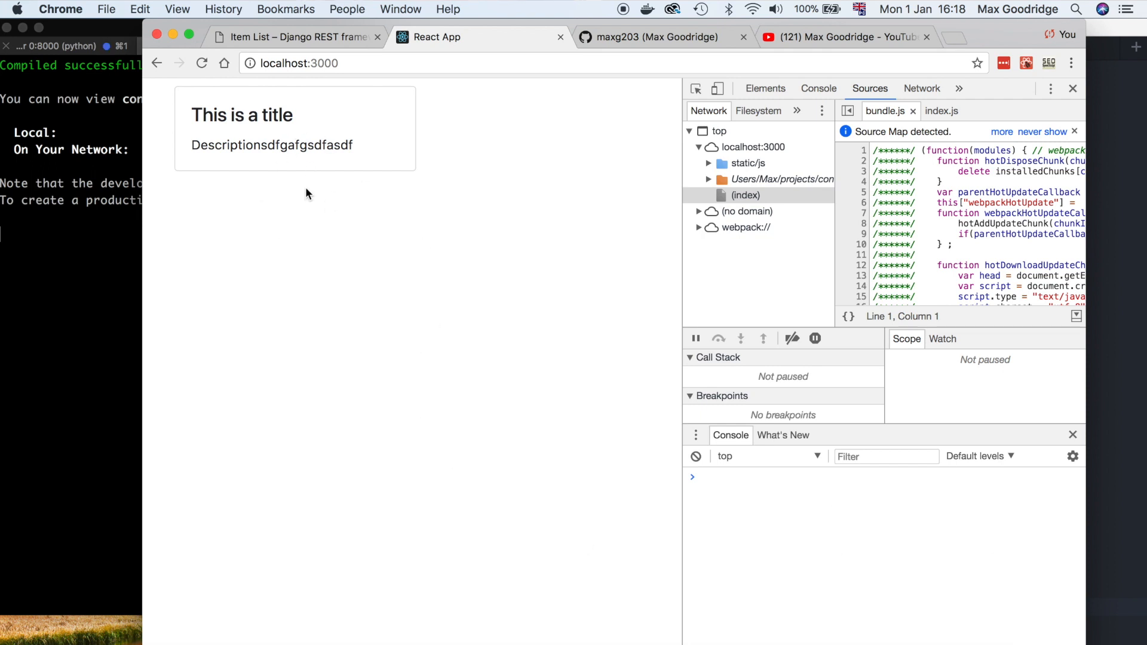
{"action": "mouse_move", "coordinate": [254, 175]}
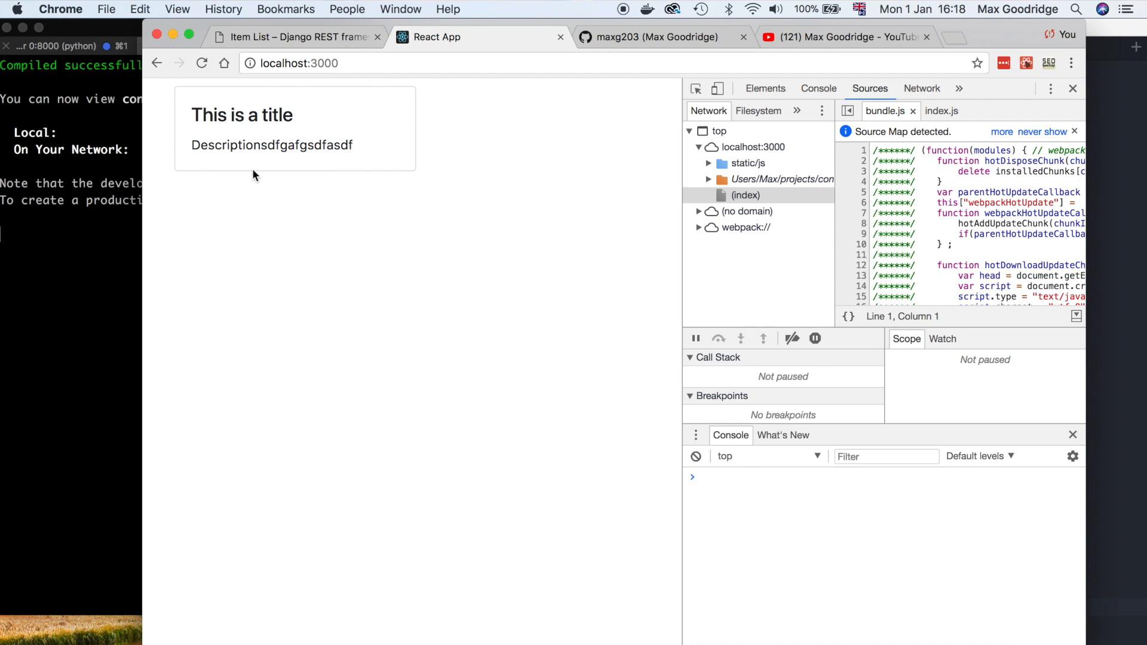
{"action": "mouse_move", "coordinate": [392, 176]}
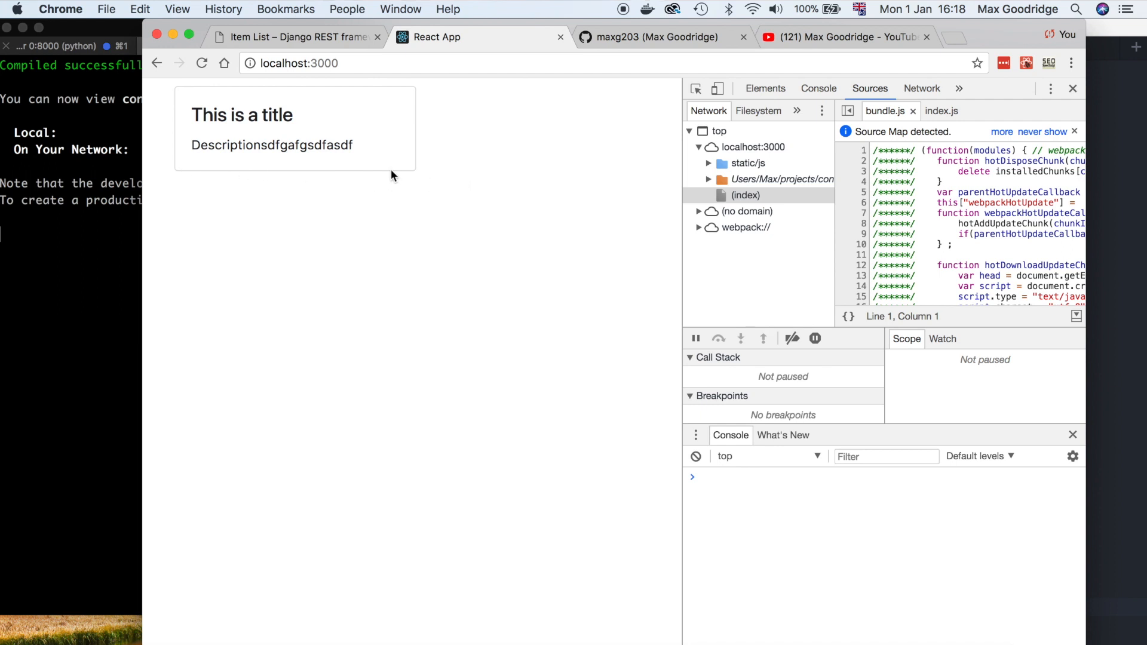
{"action": "mouse_move", "coordinate": [387, 187]}
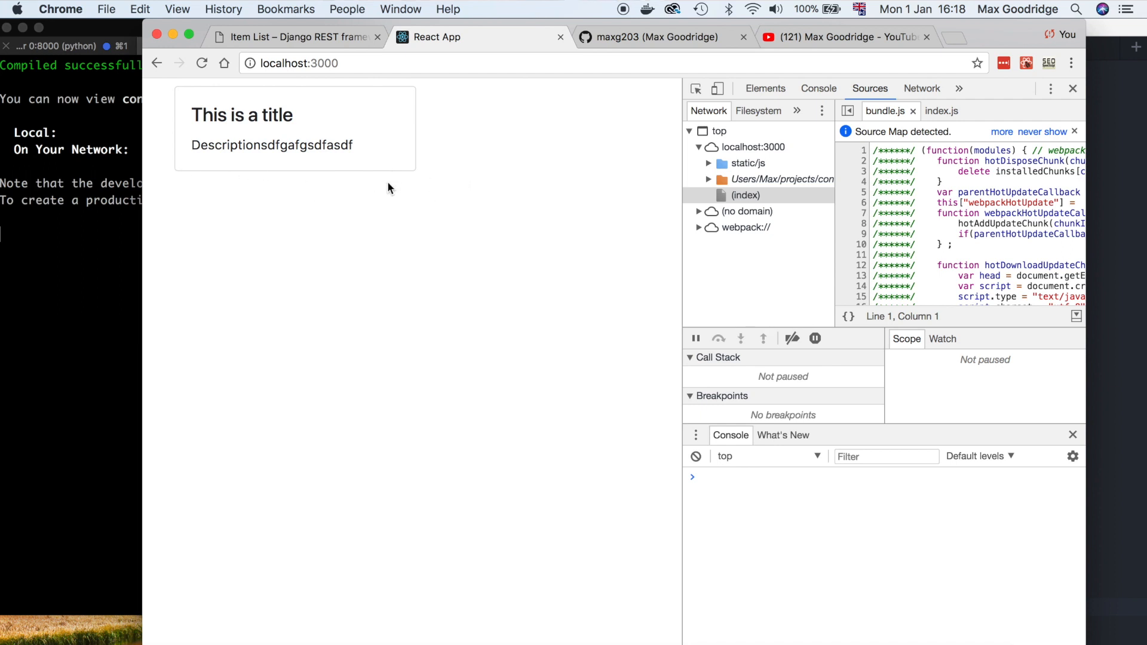
{"action": "mouse_move", "coordinate": [181, 222]}
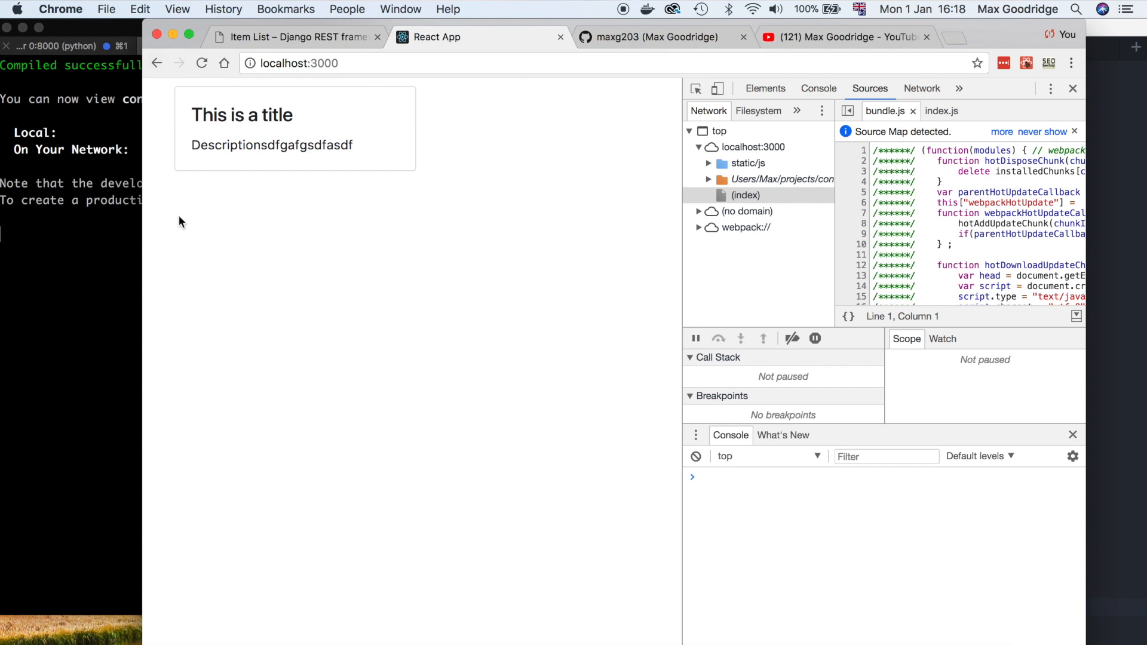
{"action": "mouse_move", "coordinate": [164, 195]}
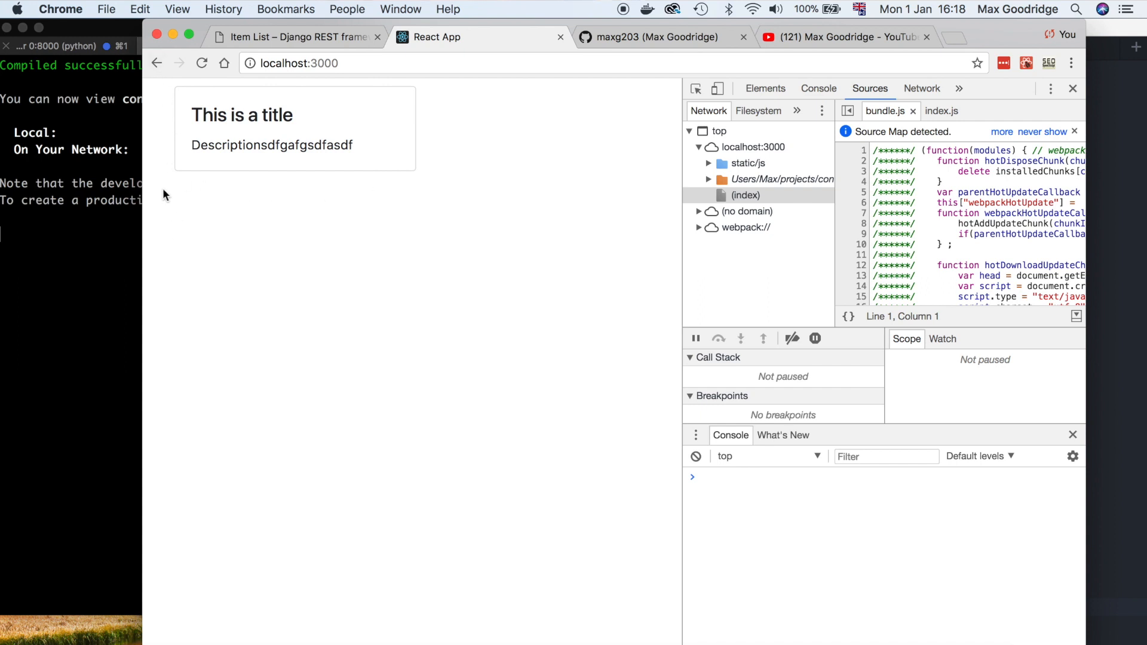
{"action": "mouse_move", "coordinate": [203, 210]}
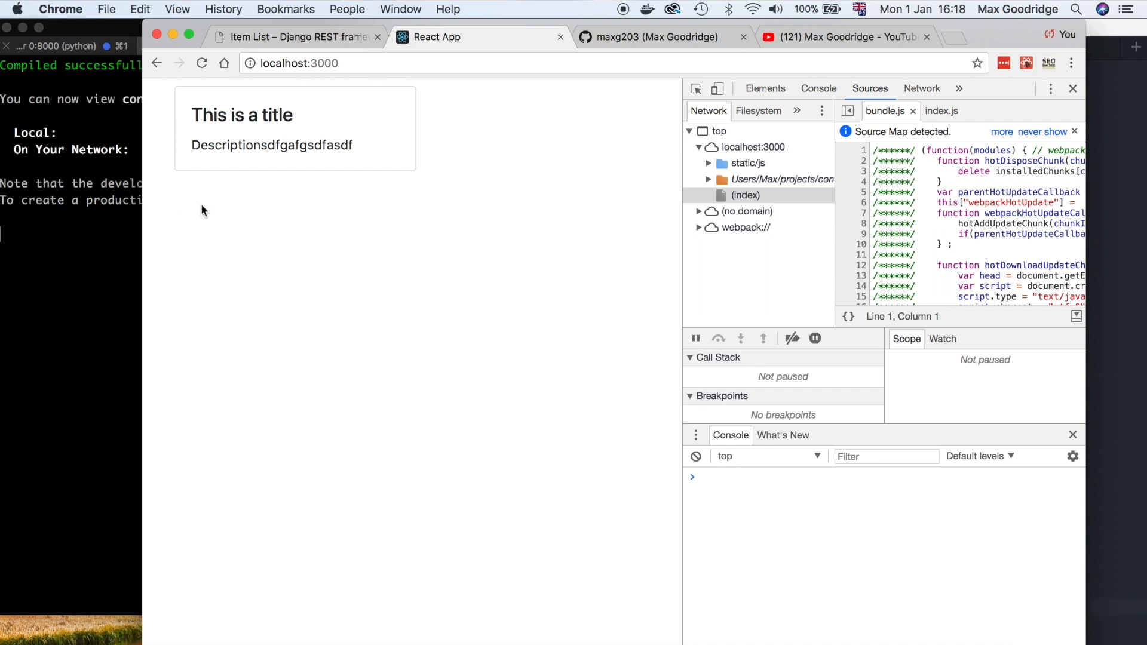
{"action": "mouse_move", "coordinate": [858, 604]}
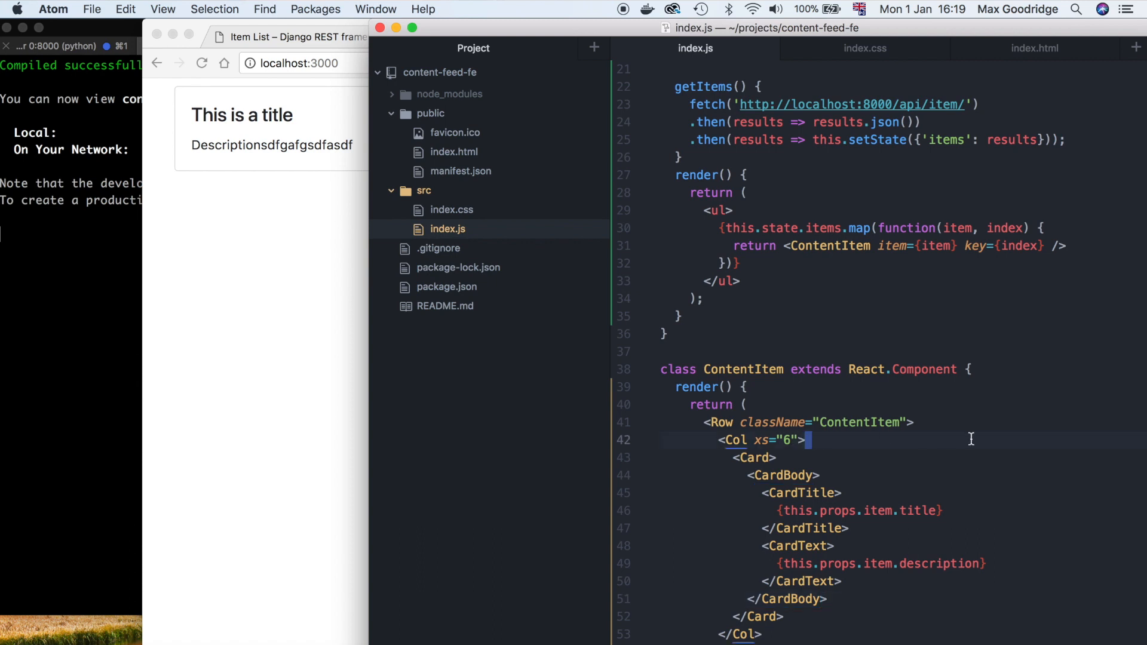
- Duplicate the column line as an empty <Col xs="3"></Col> before the card's column
{"action": "key", "text": "enter"}
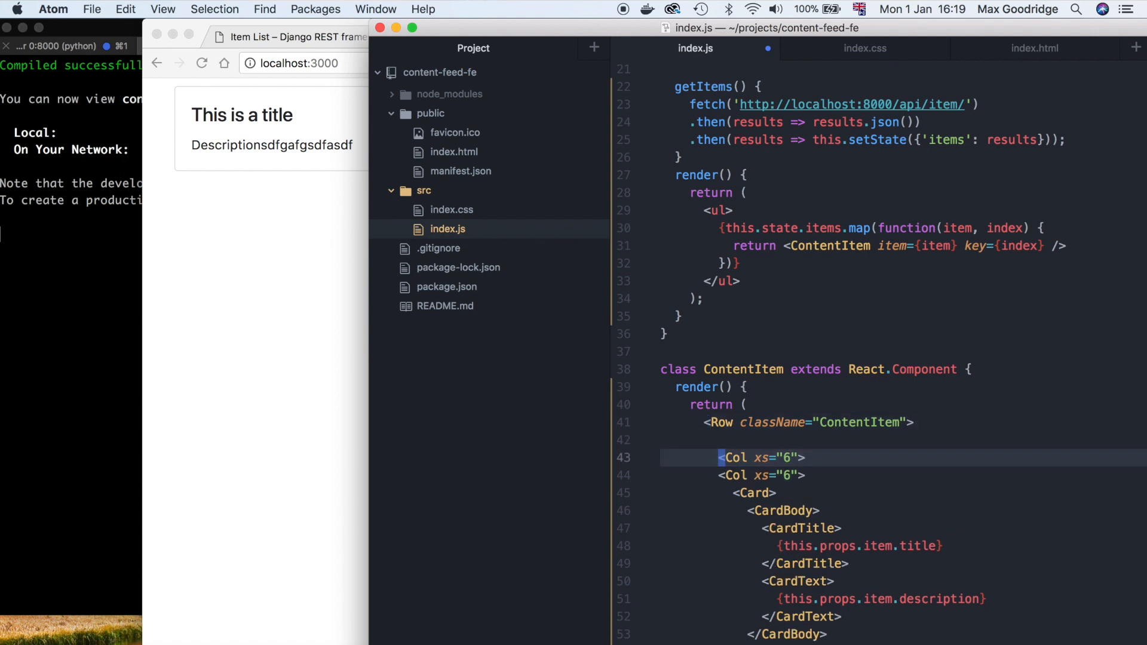
{"action": "double_click", "coordinate": [787, 457]}
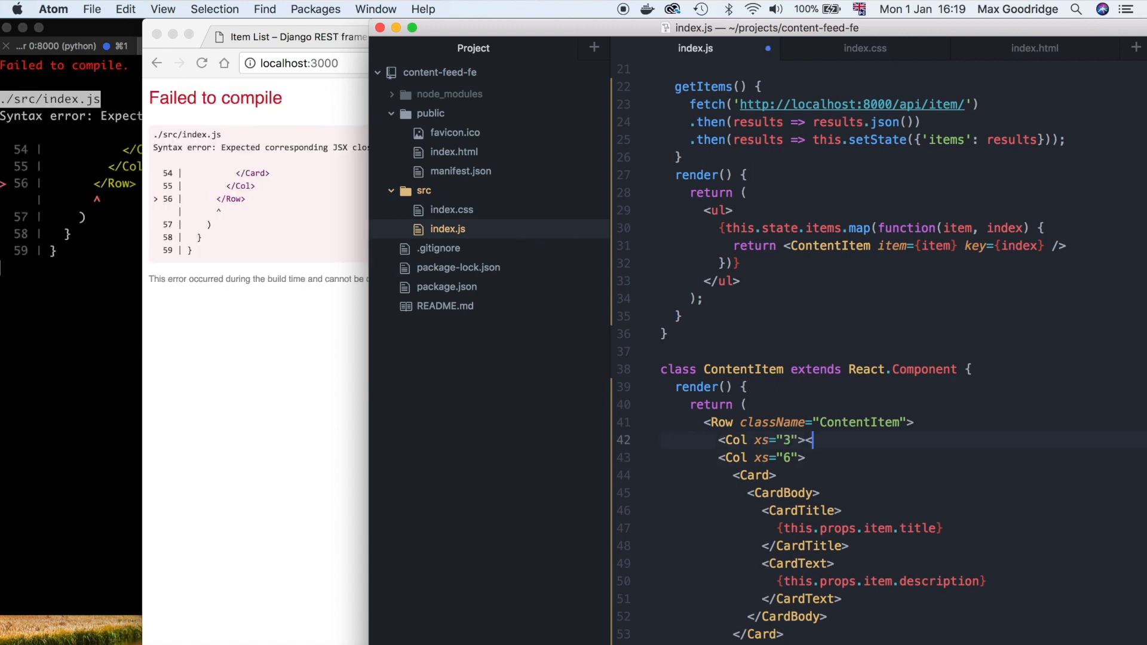
{"action": "type", "text": "/Col"}
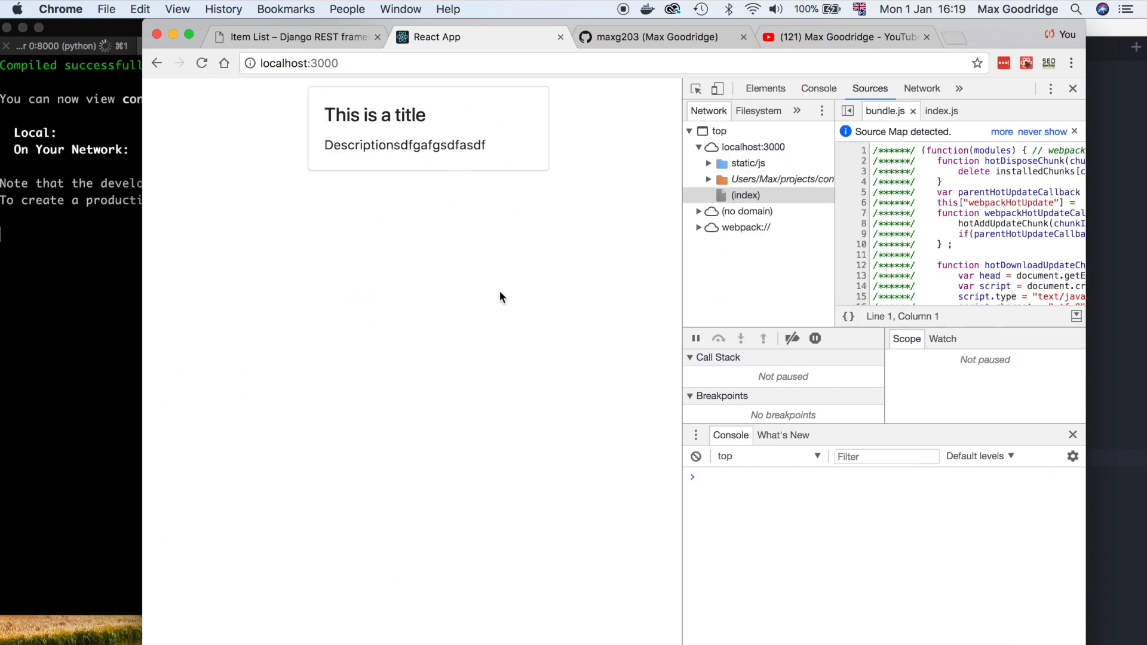
- Hide DevTools to view the card shifted right, then reopen them
{"action": "left_click", "coordinate": [1073, 88]}
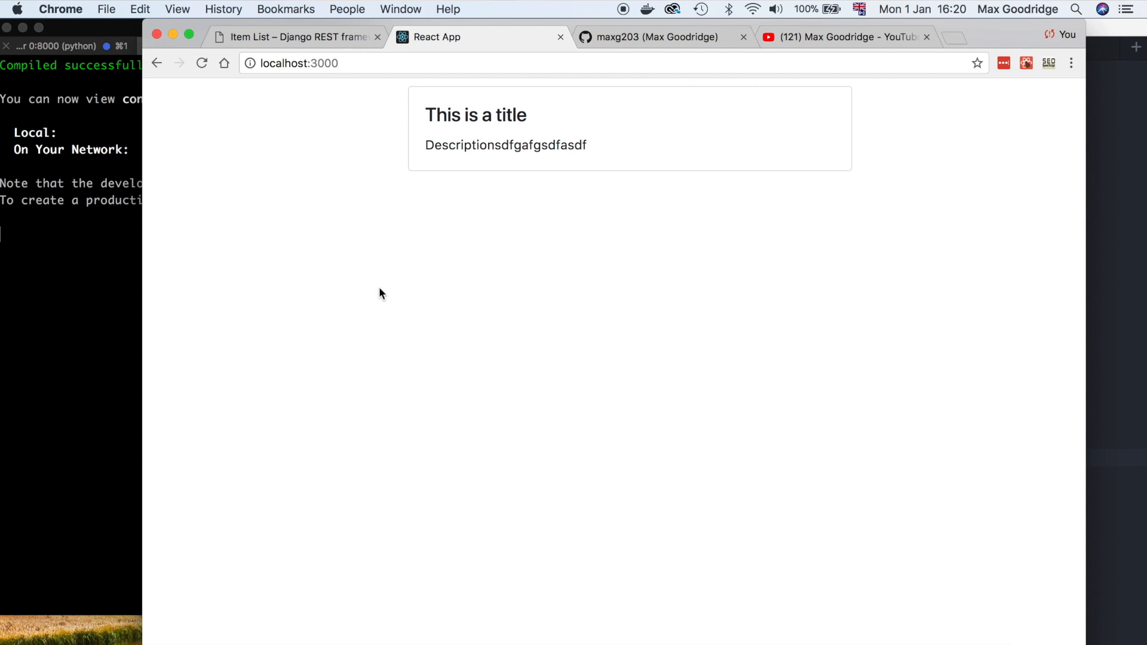
{"action": "mouse_move", "coordinate": [594, 276]}
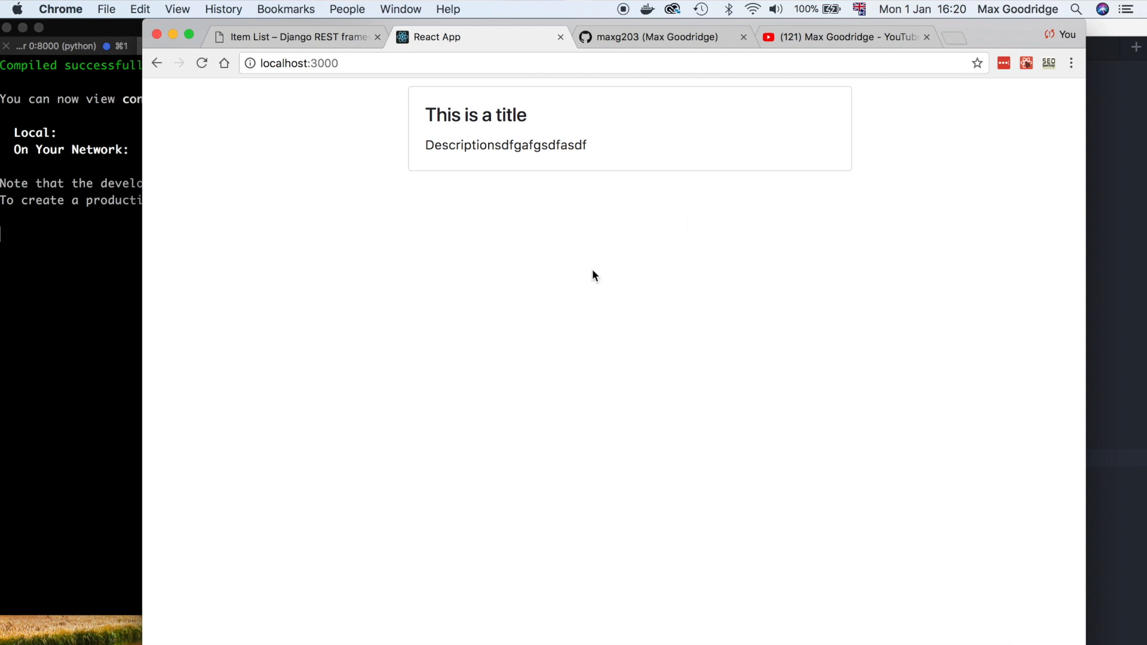
{"action": "mouse_move", "coordinate": [637, 246]}
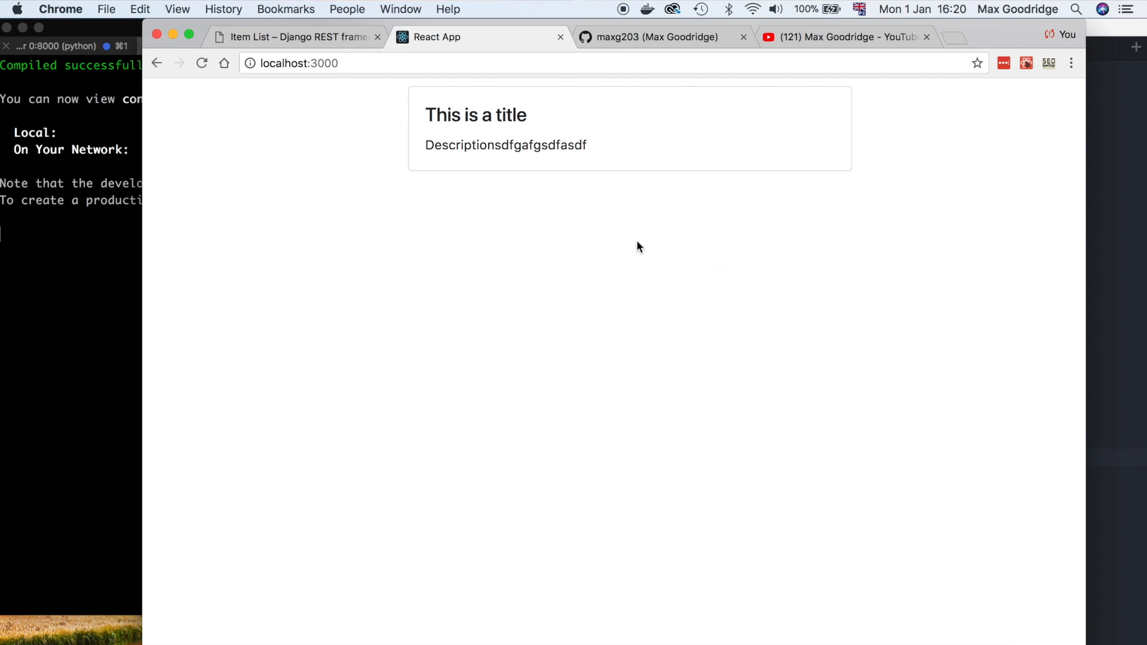
{"action": "key", "text": "F12"}
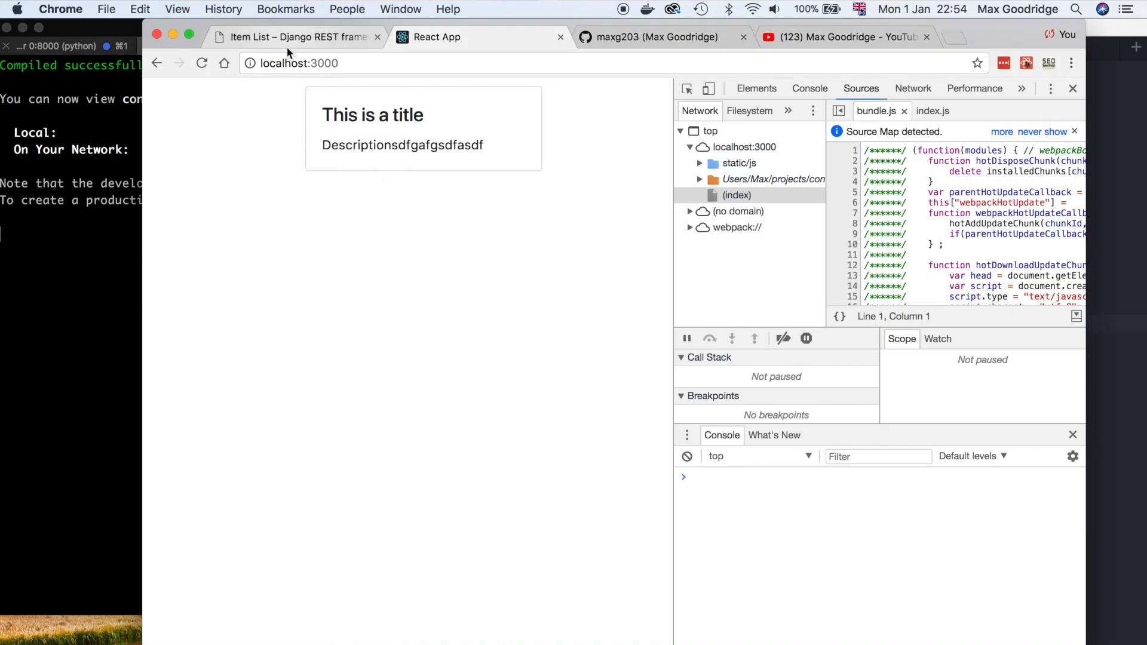
- Post a second item titled Content Feed Item with description This is a content item via the DRF form
{"action": "left_click", "coordinate": [293, 37]}
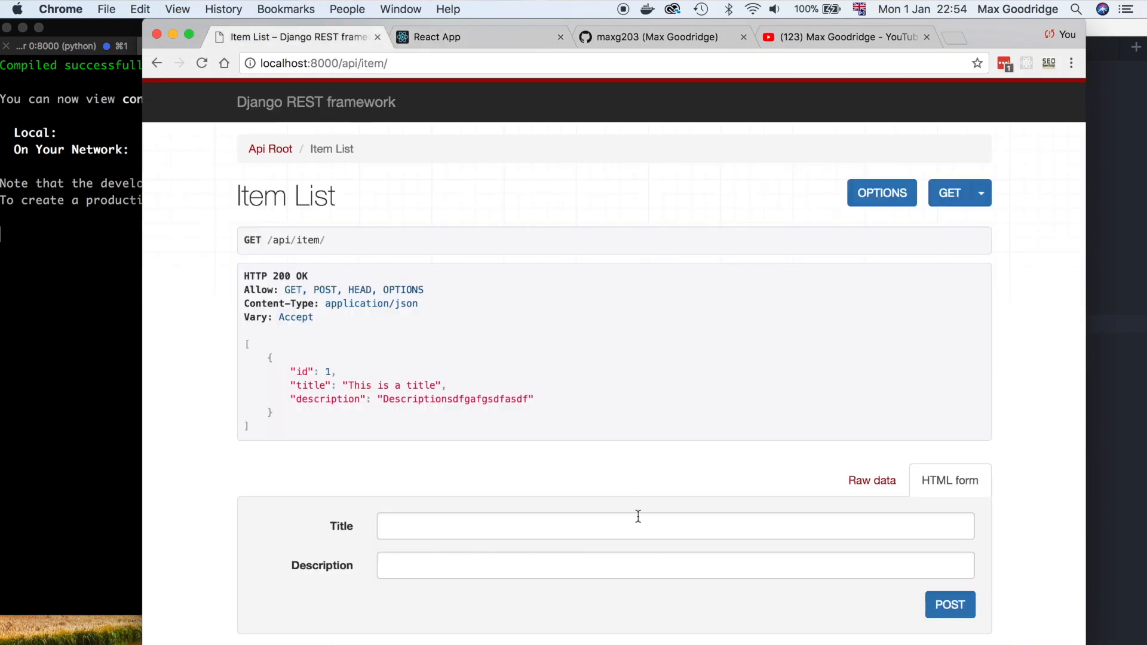
{"action": "left_click", "coordinate": [673, 526]}
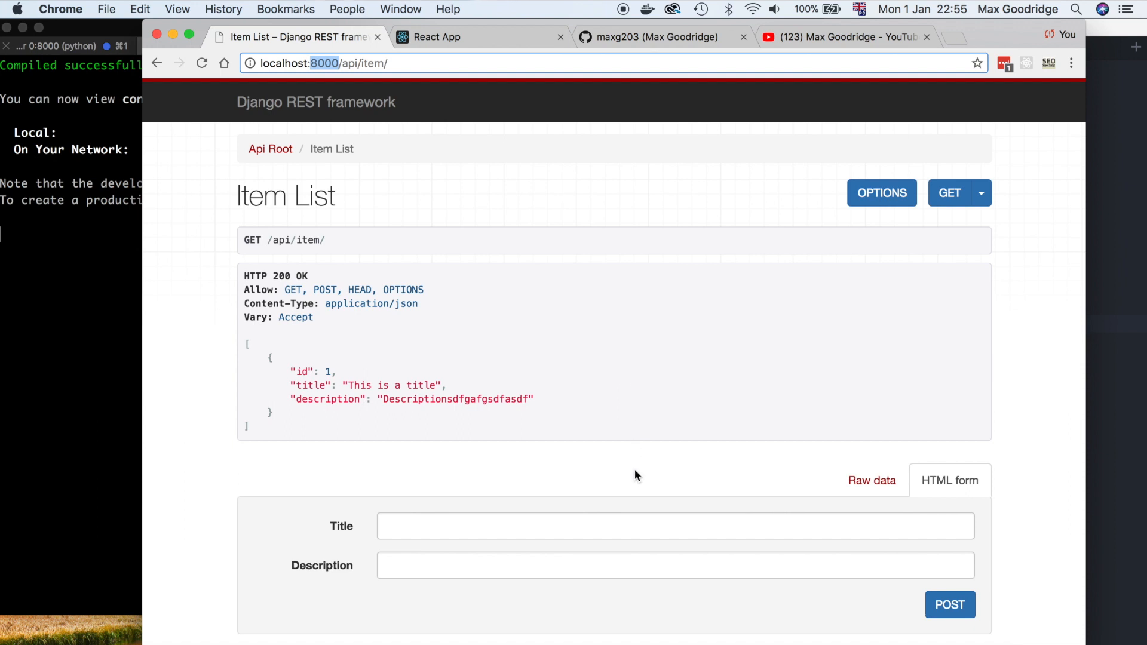
{"action": "left_click", "coordinate": [673, 526]}
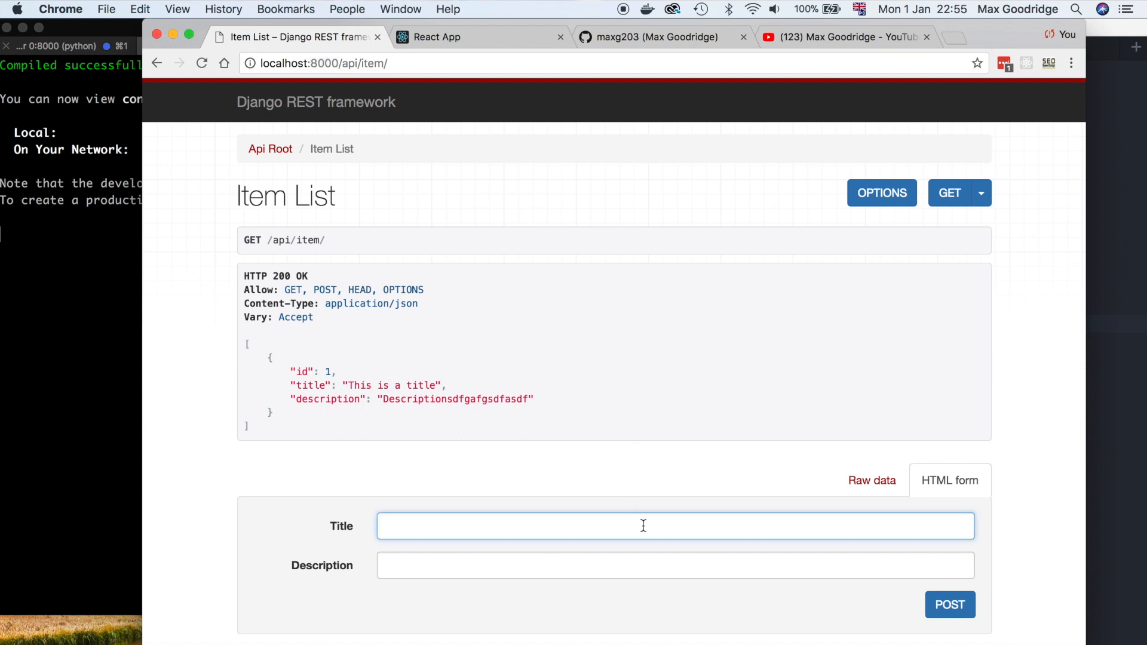
{"action": "type", "text": "Content Feed Item"}
{"action": "left_click", "coordinate": [675, 565]}
{"action": "type", "text": "This is a content i"}
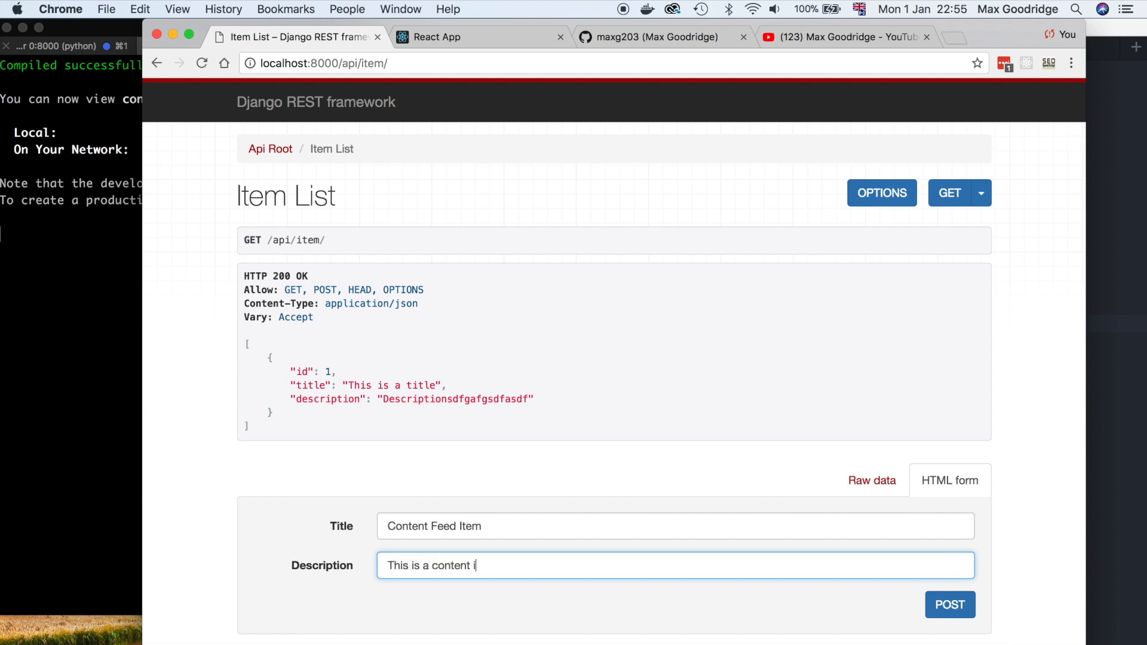
{"action": "left_click", "coordinate": [949, 604]}
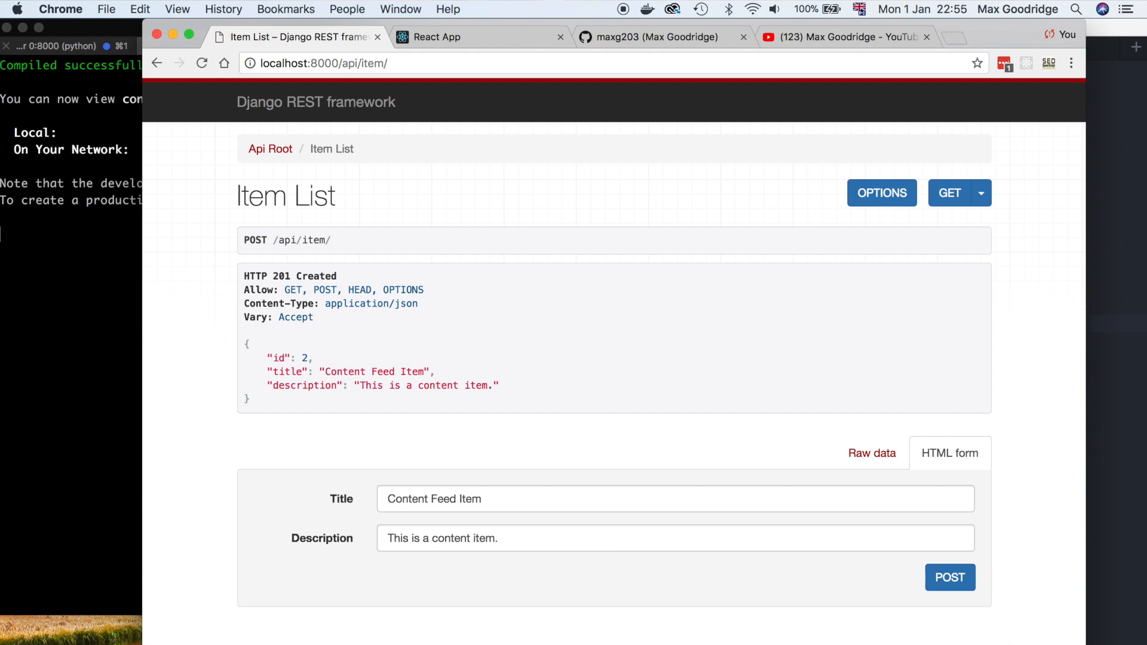
{"action": "left_click", "coordinate": [949, 194]}
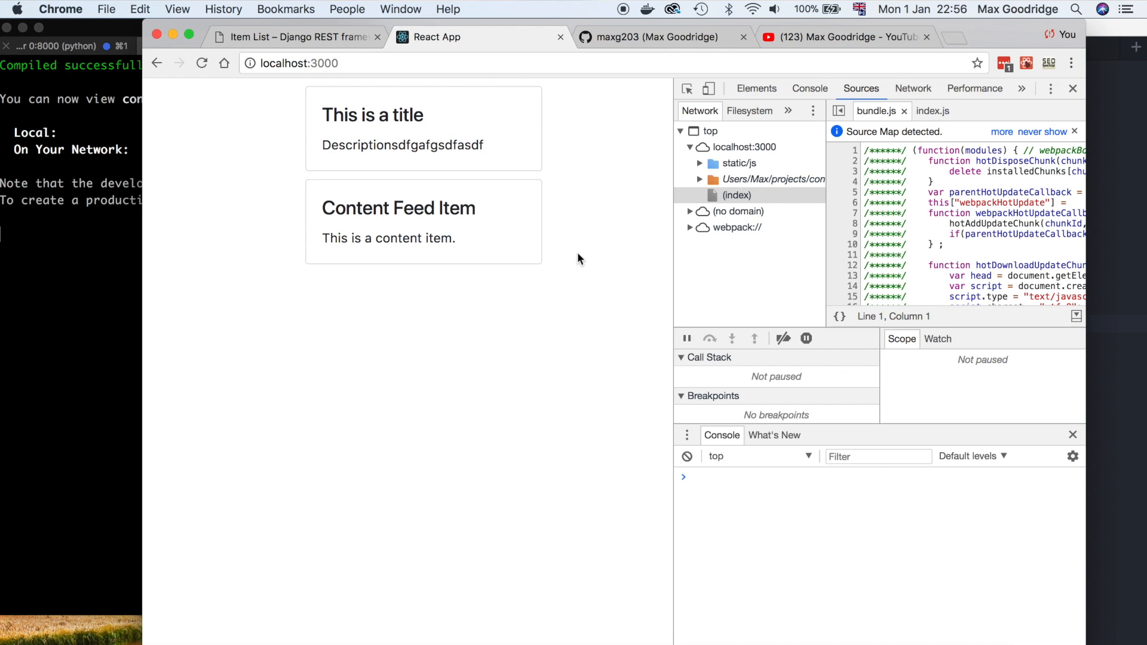
{"action": "mouse_move", "coordinate": [582, 360]}
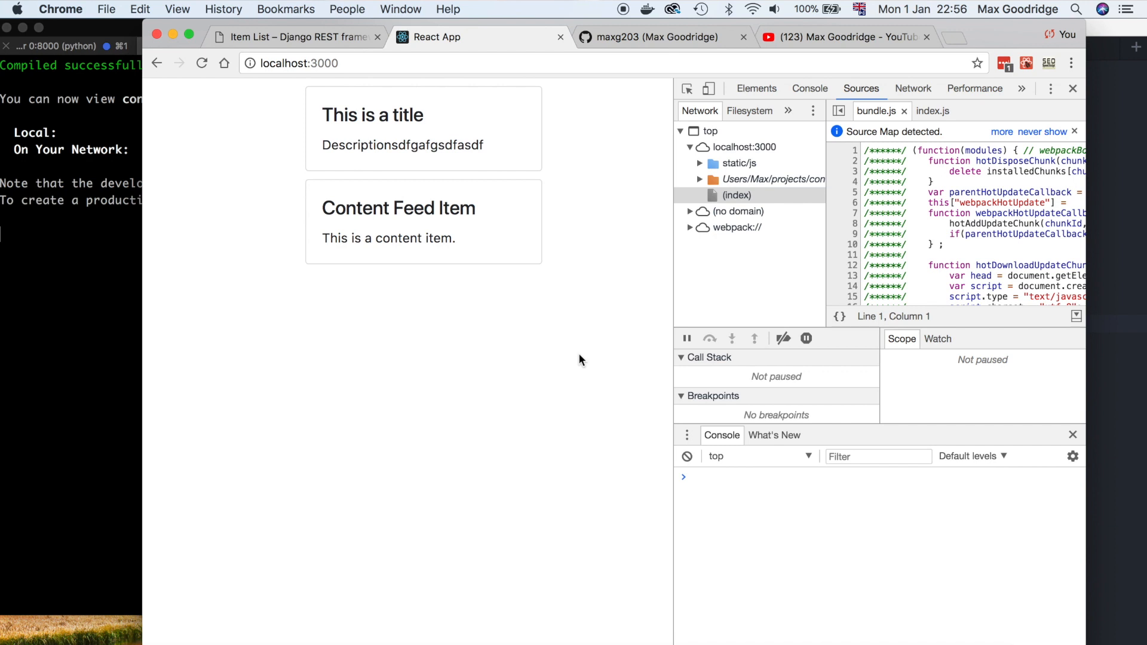
{"action": "mouse_move", "coordinate": [696, 533]}
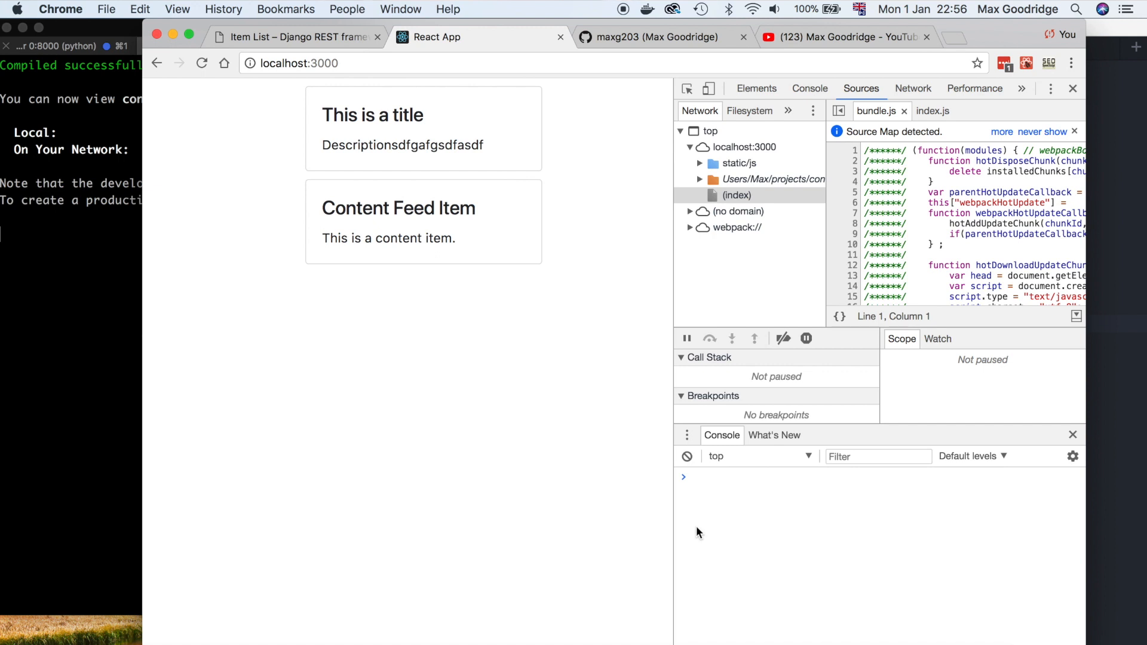
- View the reloaded React feed showing both cards at localhost:3000
{"action": "left_click", "coordinate": [692, 477]}
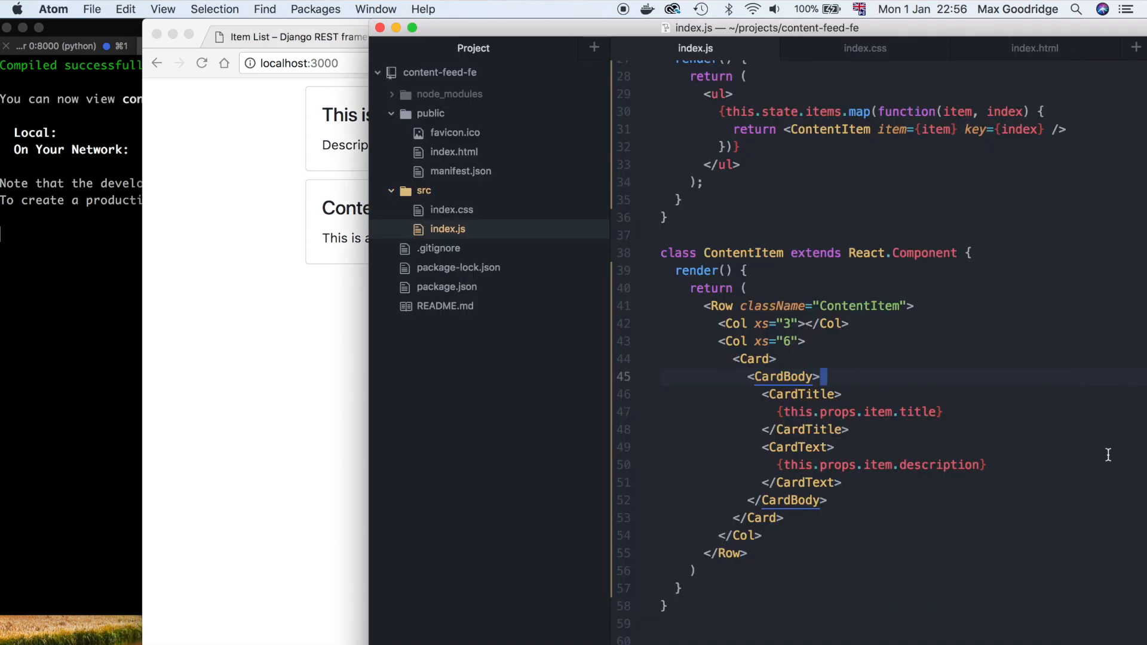
- Add <CardImg top width="100%" on a new line above CardBody
{"action": "type", "text": "<c"}
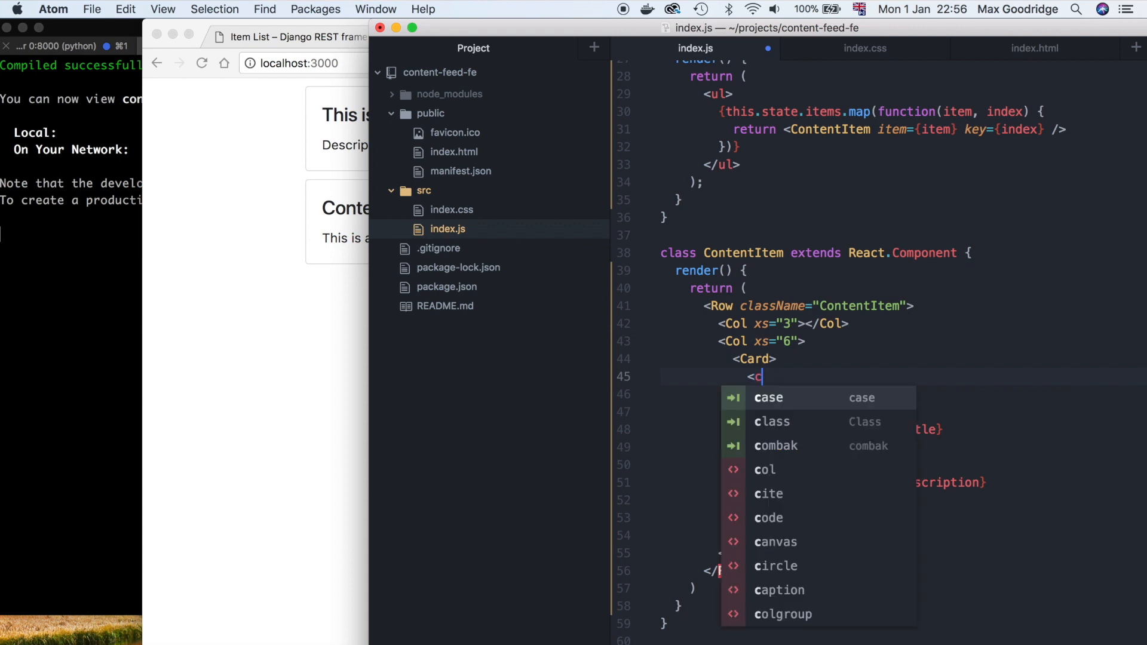
{"action": "type", "text": "ardImg"}
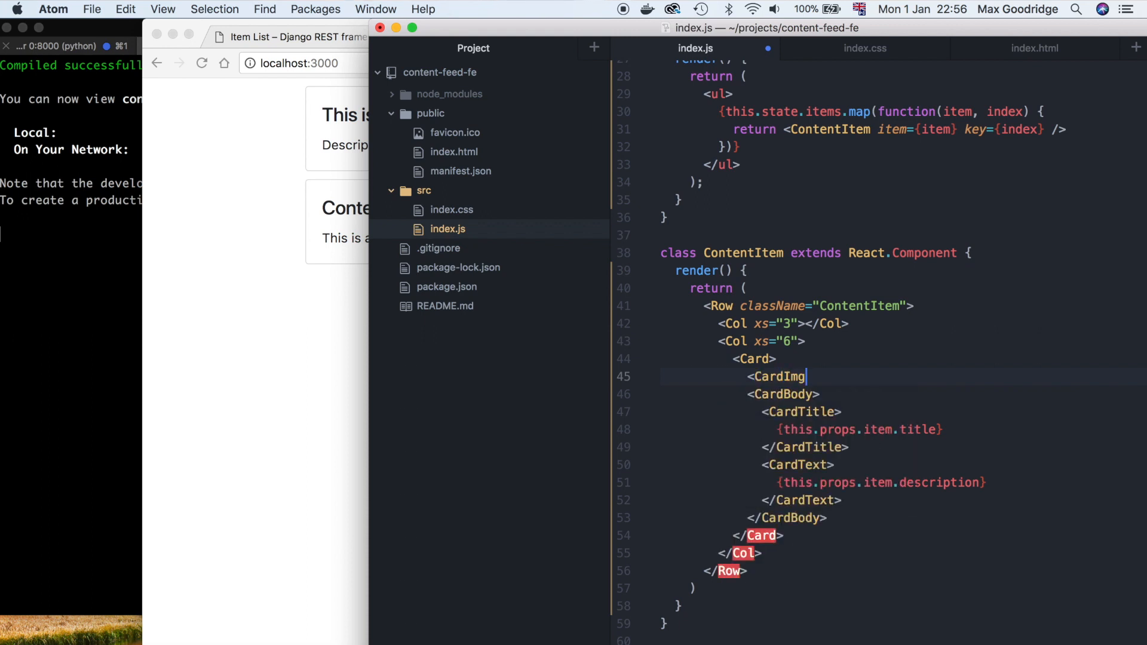
{"action": "type", "text": "top"}
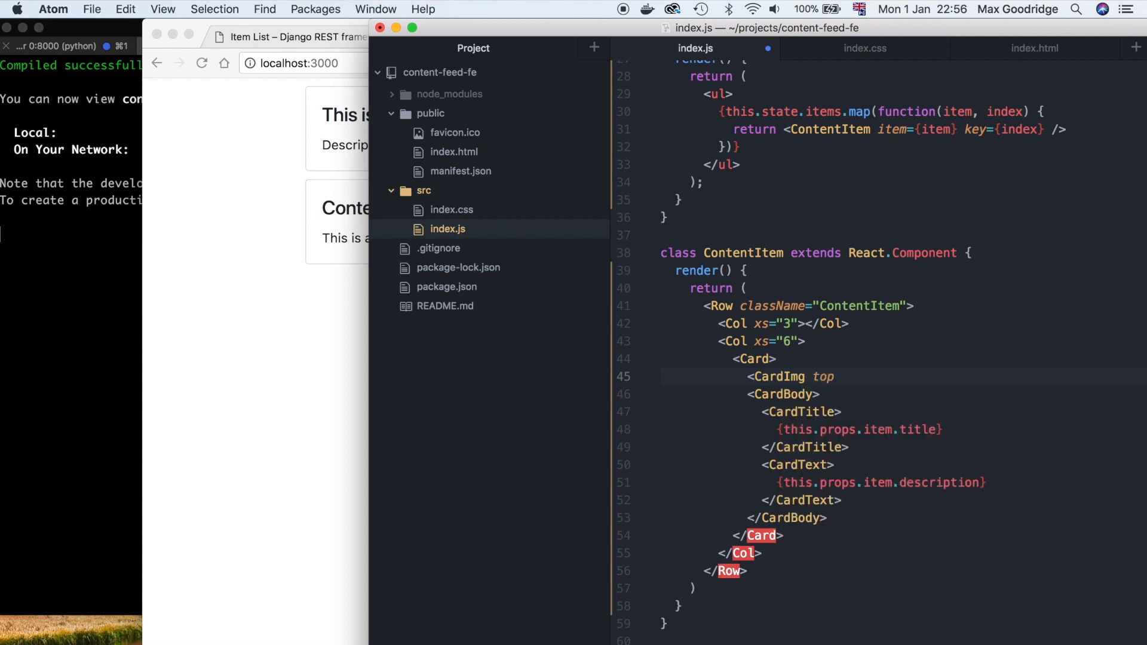
{"action": "type", "text": "width"}
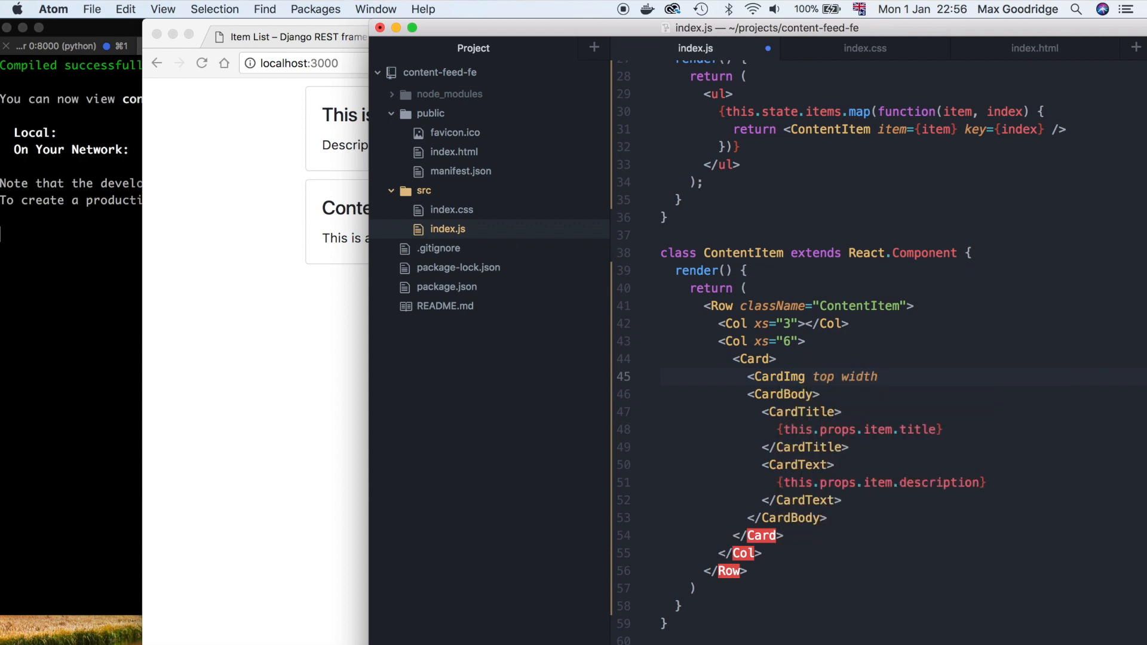
{"action": "type", "text": "=\"100\""}
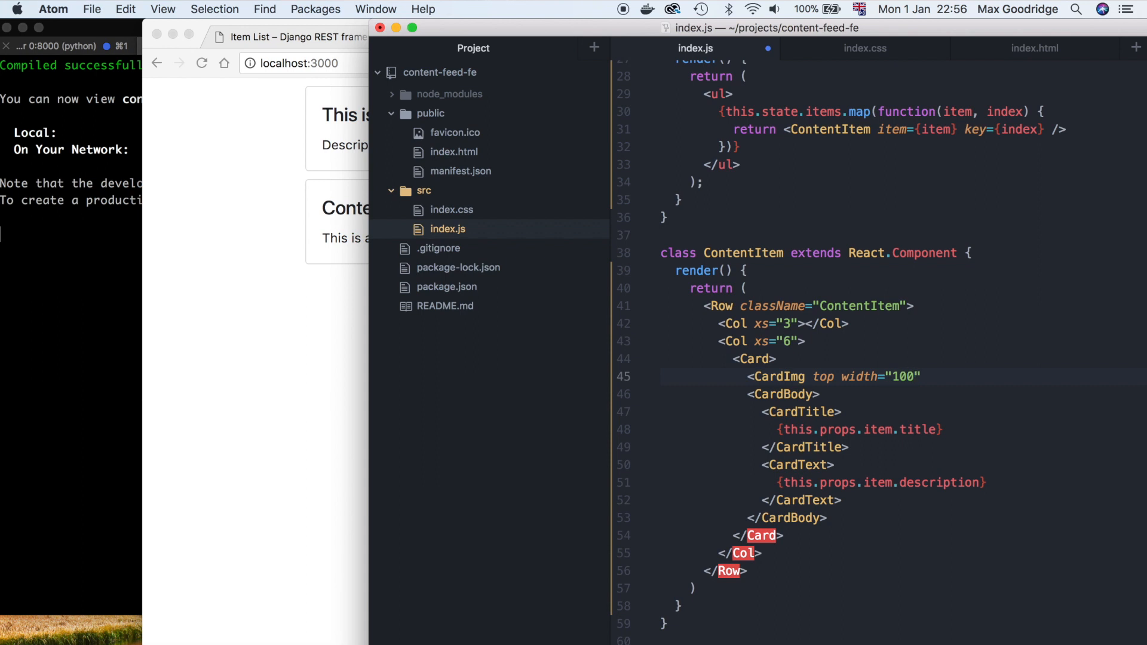
{"action": "type", "text": "%"}
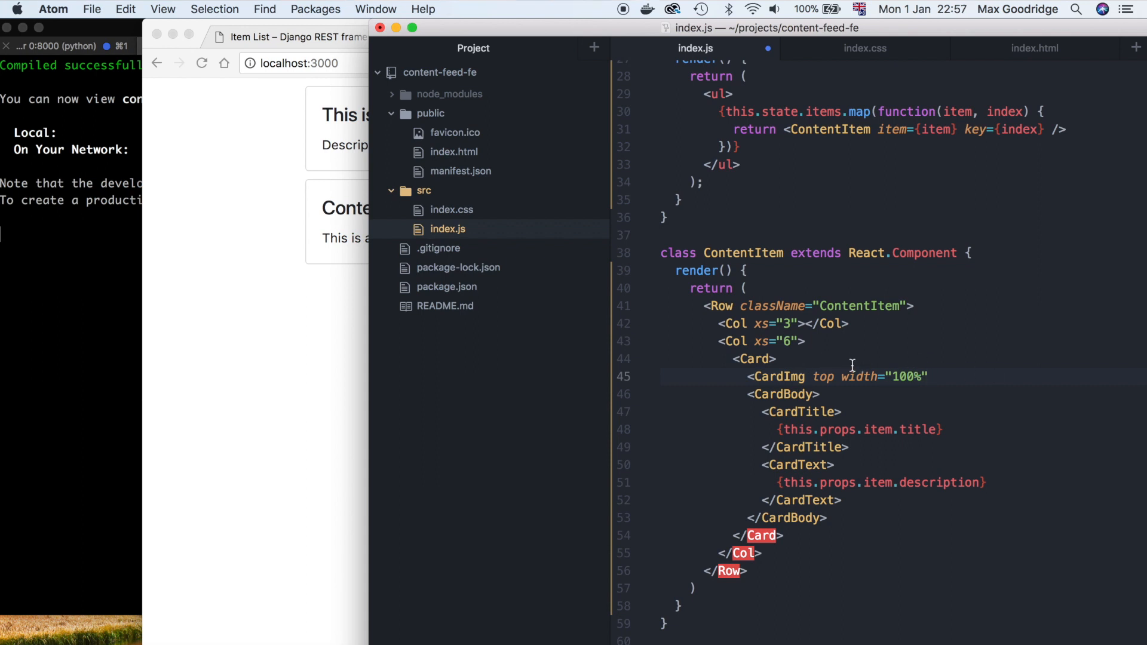
- Start a src attribute on the CardImg after the width
{"action": "left_click", "coordinate": [931, 377]}
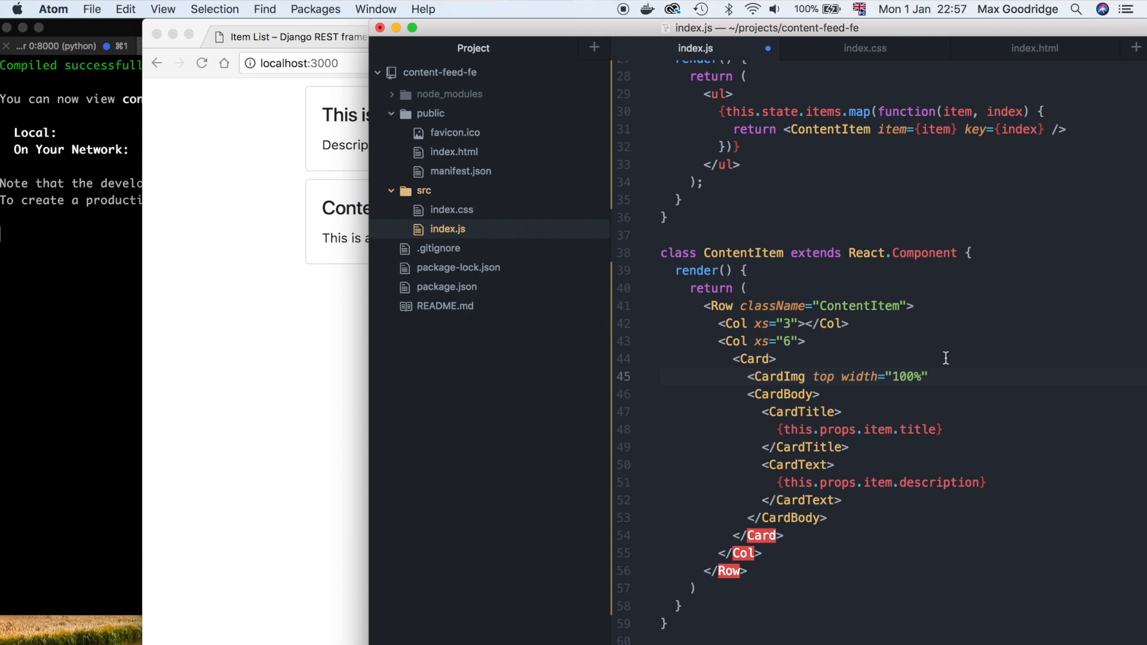
{"action": "left_click", "coordinate": [930, 377]}
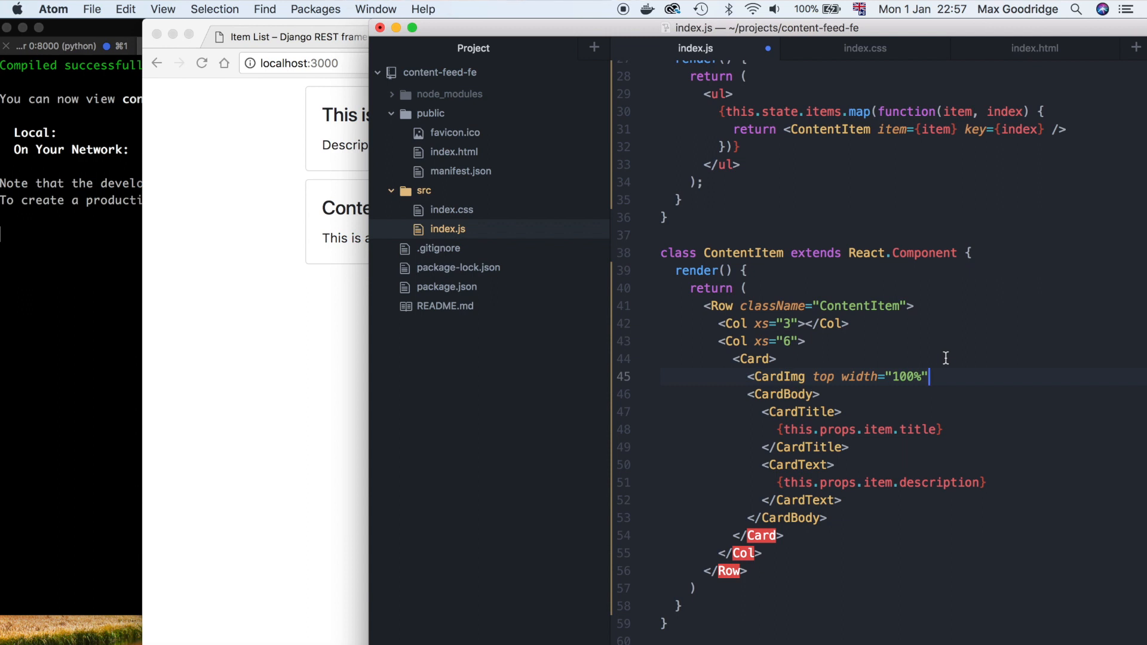
{"action": "mouse_move", "coordinate": [970, 374]}
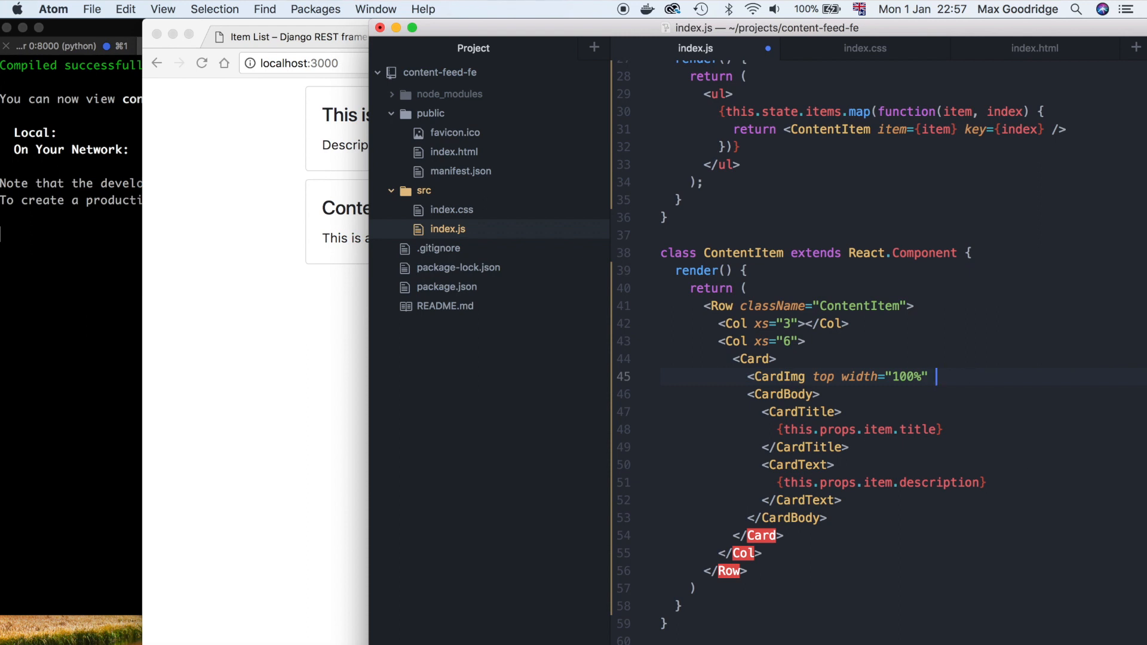
{"action": "type", "text": "src=\"https://placeholdit.imgix.net/~text?txtsize=33&txt=318%C3%97180&w=318&h=180"}
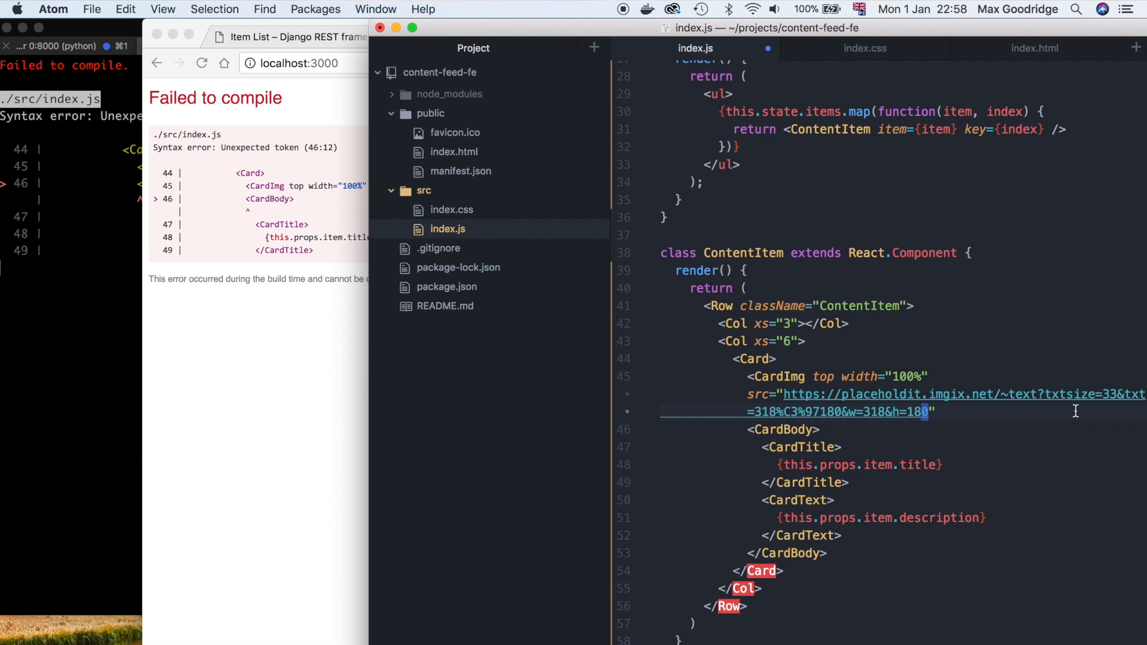
{"action": "mouse_move", "coordinate": [893, 442]}
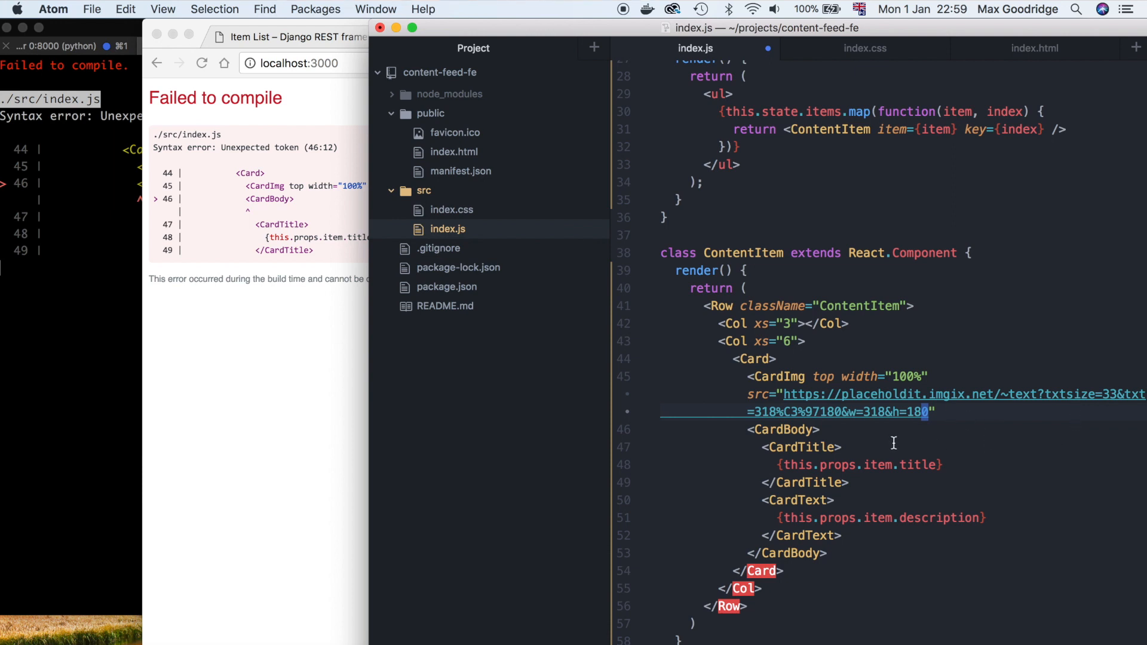
- Close the CardImg tag after the 318×180 placeholder src and add CardImg to the reactstrap imports
{"action": "left_click", "coordinate": [930, 412]}
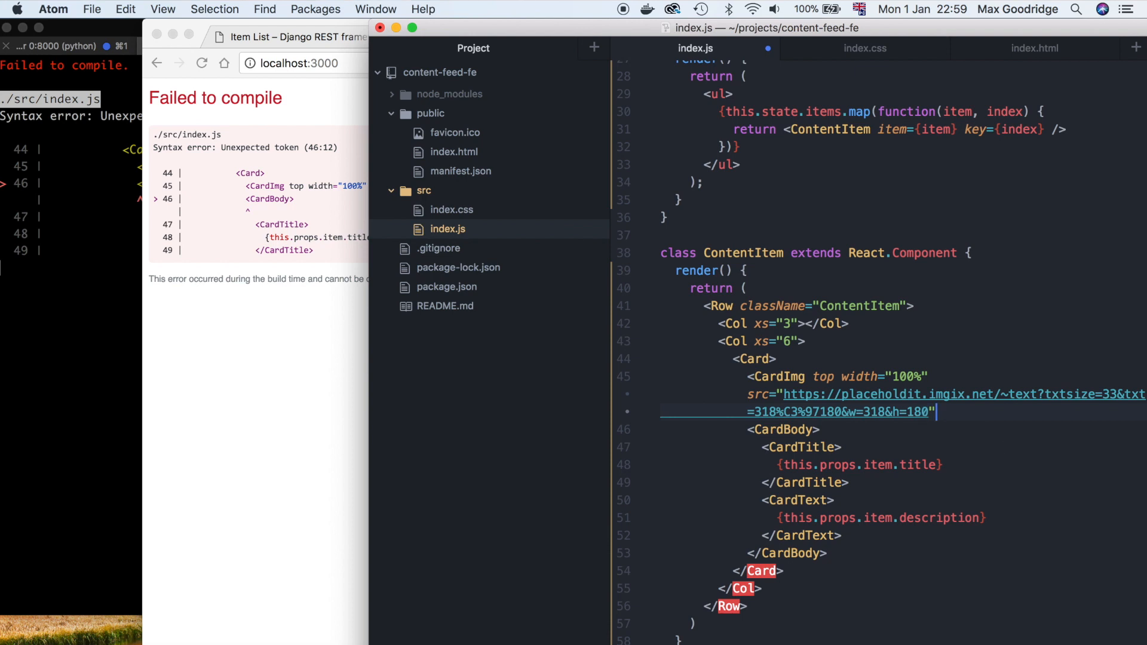
{"action": "type", "text": "</Card"}
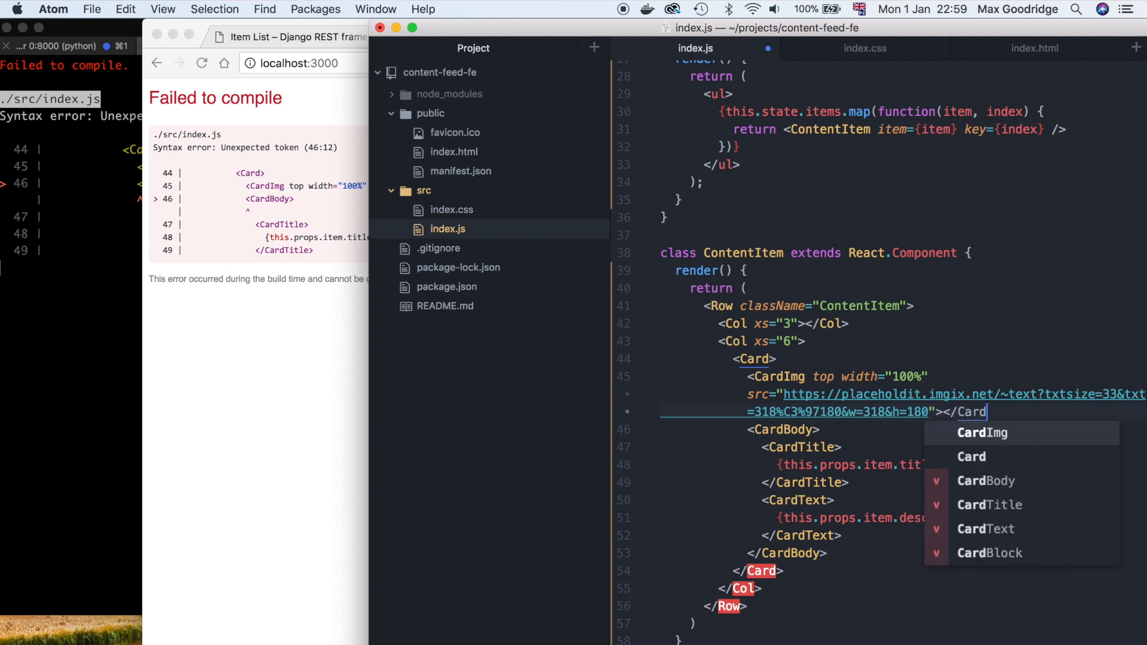
{"action": "left_click", "coordinate": [982, 433]}
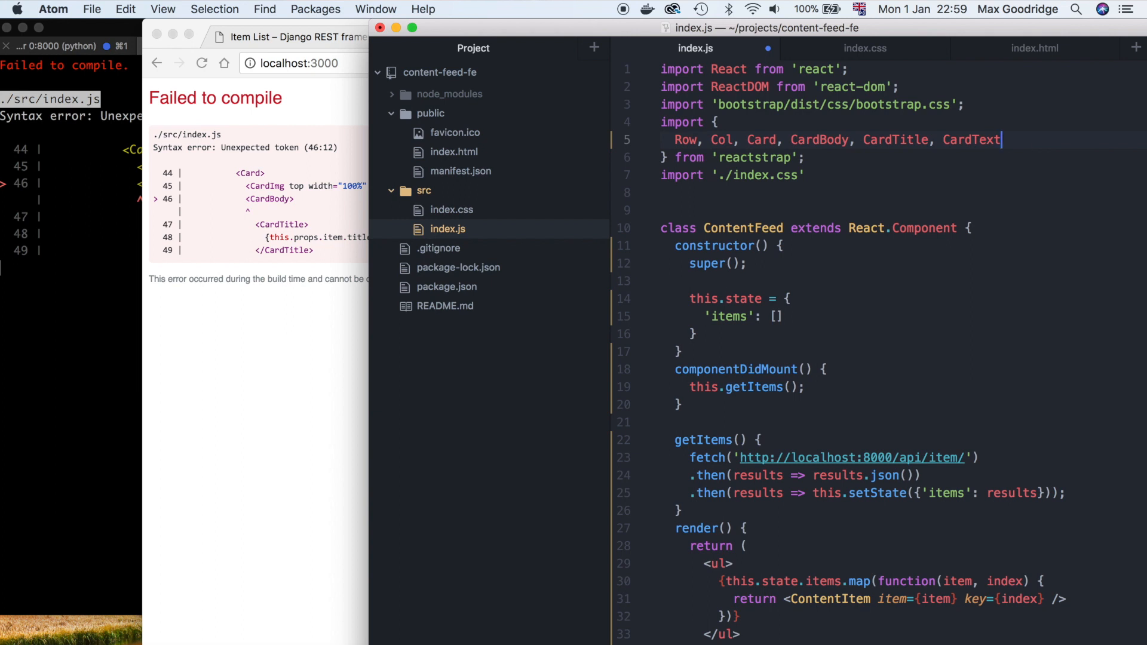
{"action": "type", "text": ", Card"}
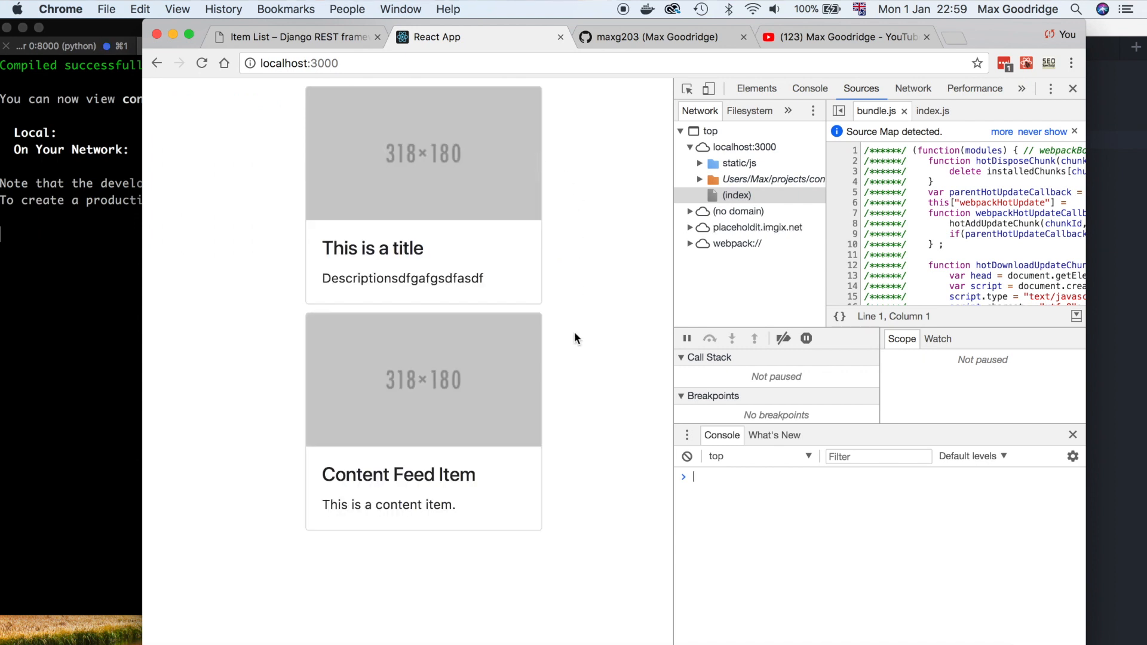
{"action": "mouse_move", "coordinate": [434, 427]}
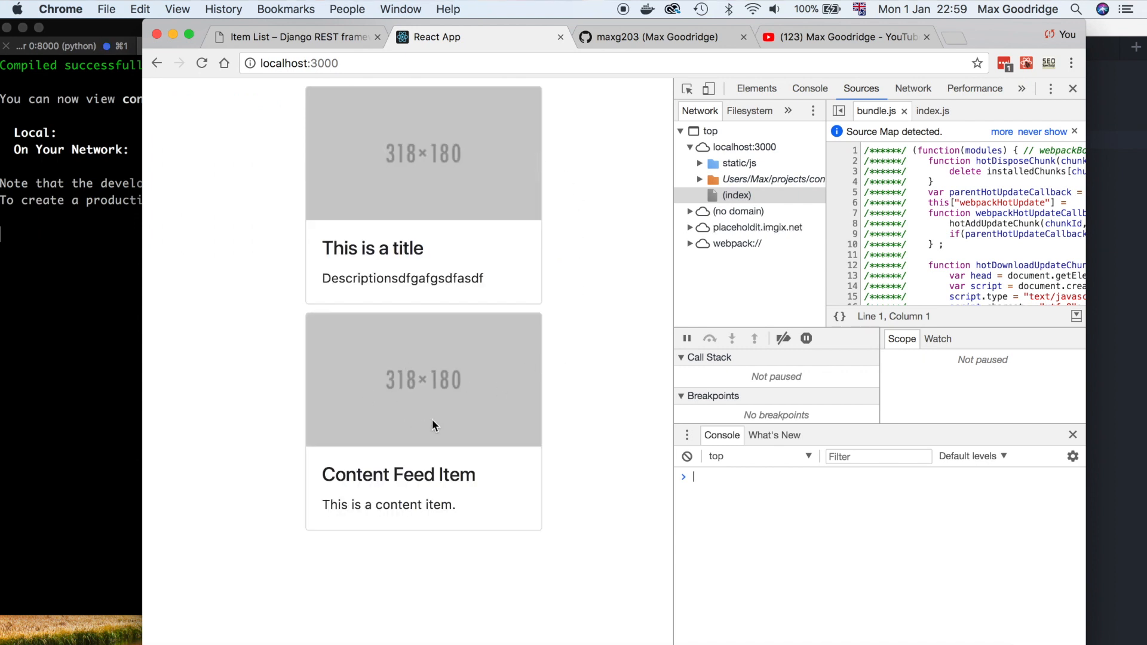
{"action": "mouse_move", "coordinate": [426, 80]}
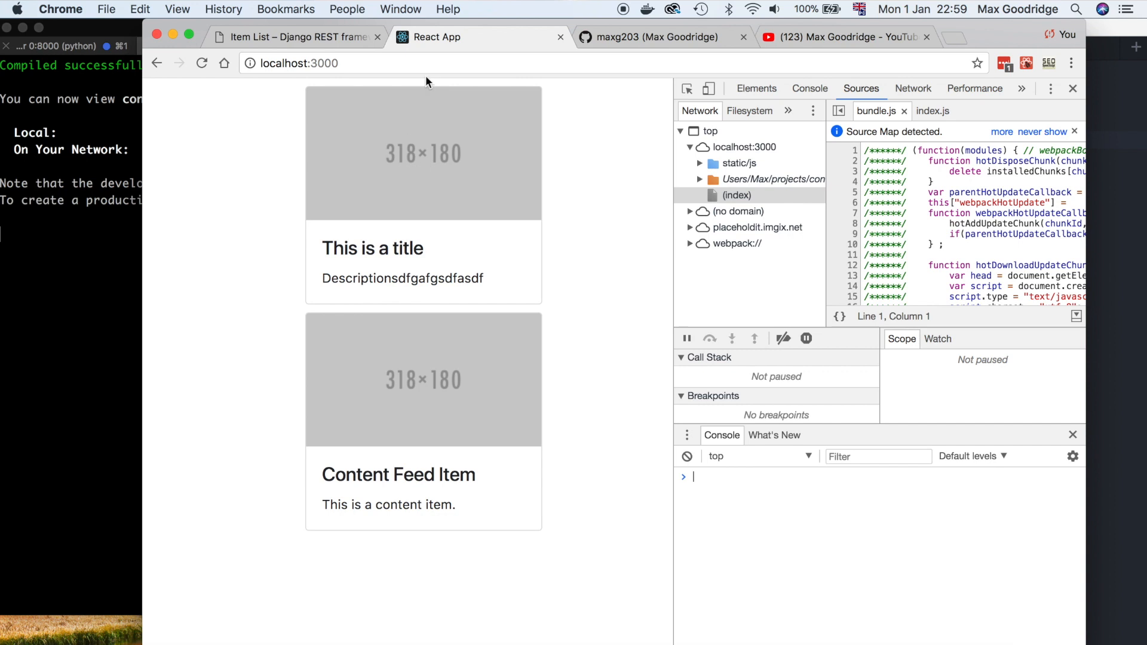
{"action": "mouse_move", "coordinate": [620, 333]}
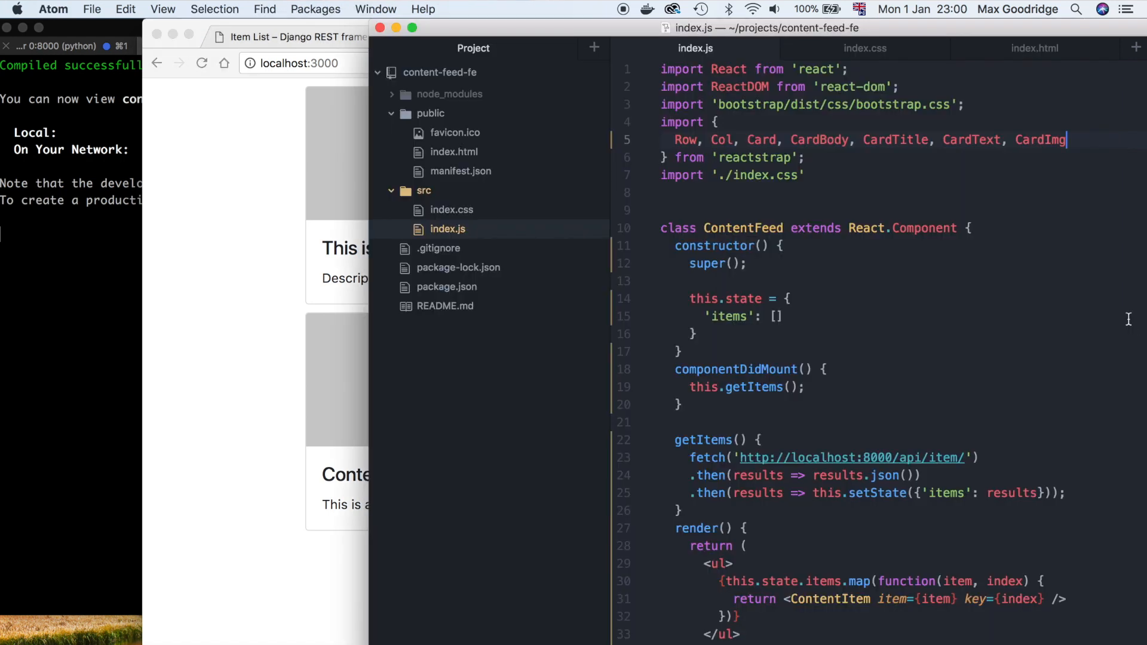
- Scroll to the ContentItem component to confirm the CardImg element with its placeholder src
{"action": "scroll", "scroll_direction": "down", "scroll_amount": 3}
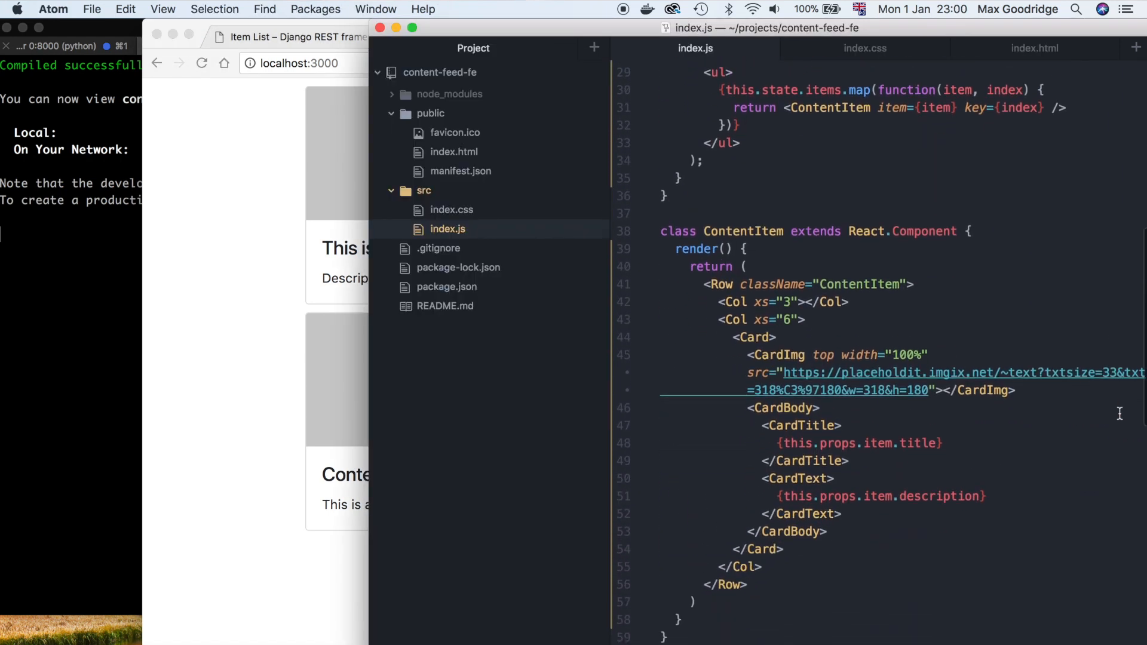